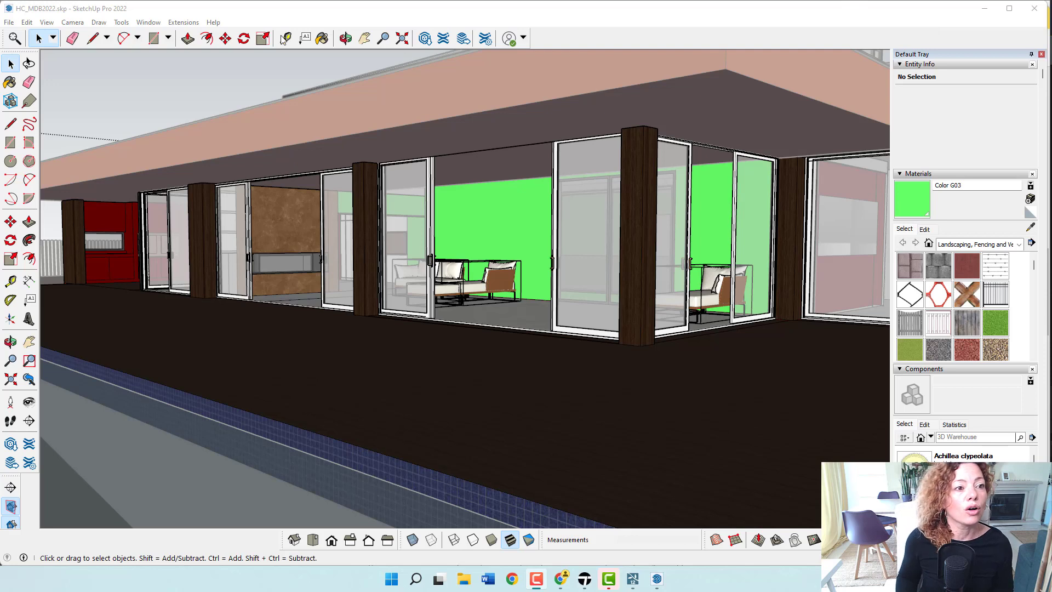
mouse_move(139, 136)
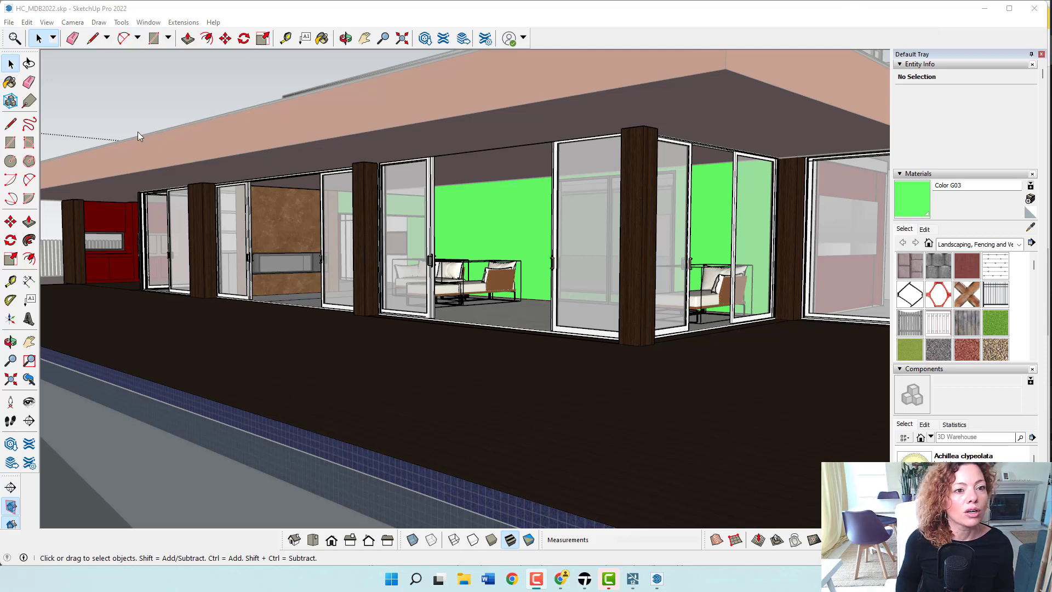
- Navigate the Vali Architects site to the SketchUp Extensions page via the footer's SketchUp Plugins link
click(148, 22)
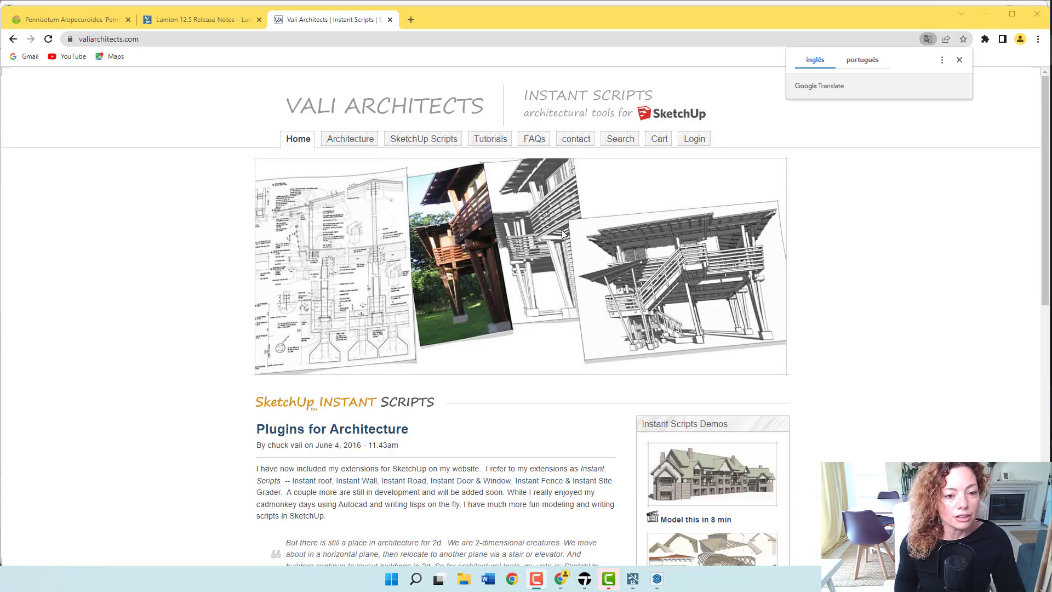
scroll(down, 3)
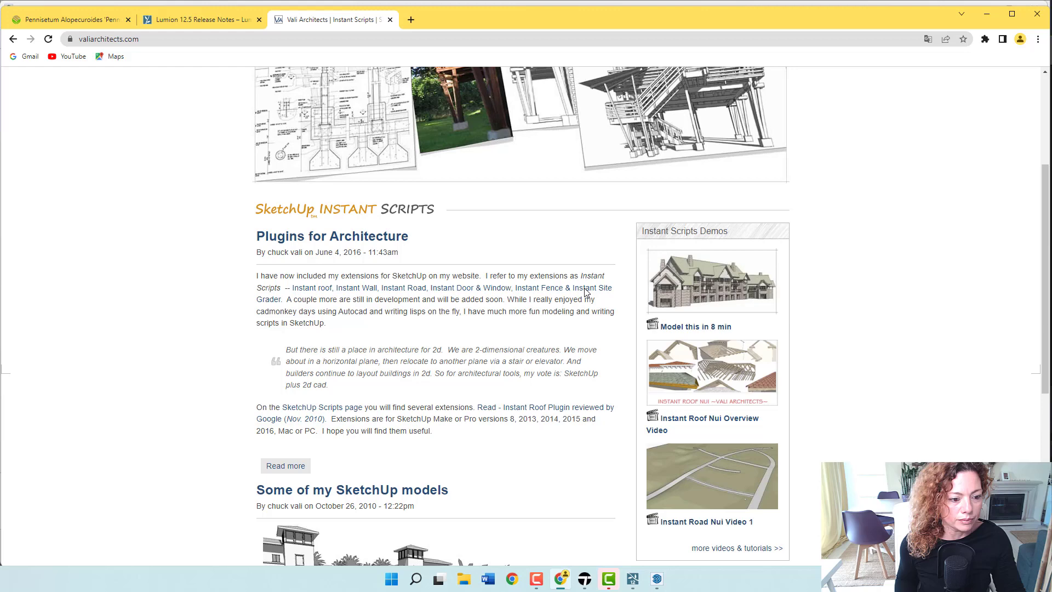
scroll(down, 3)
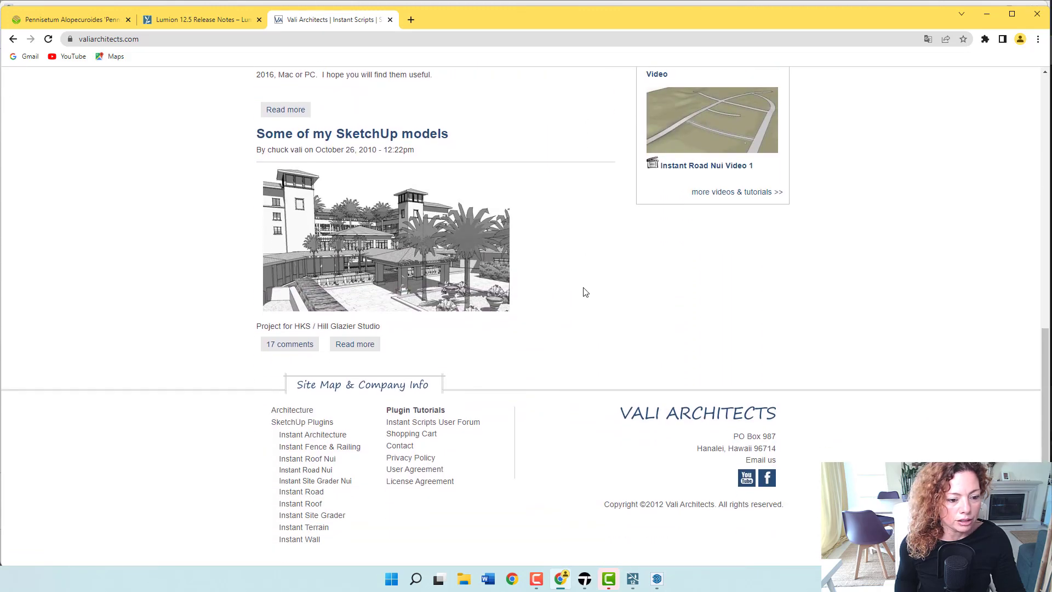
mouse_move(592, 370)
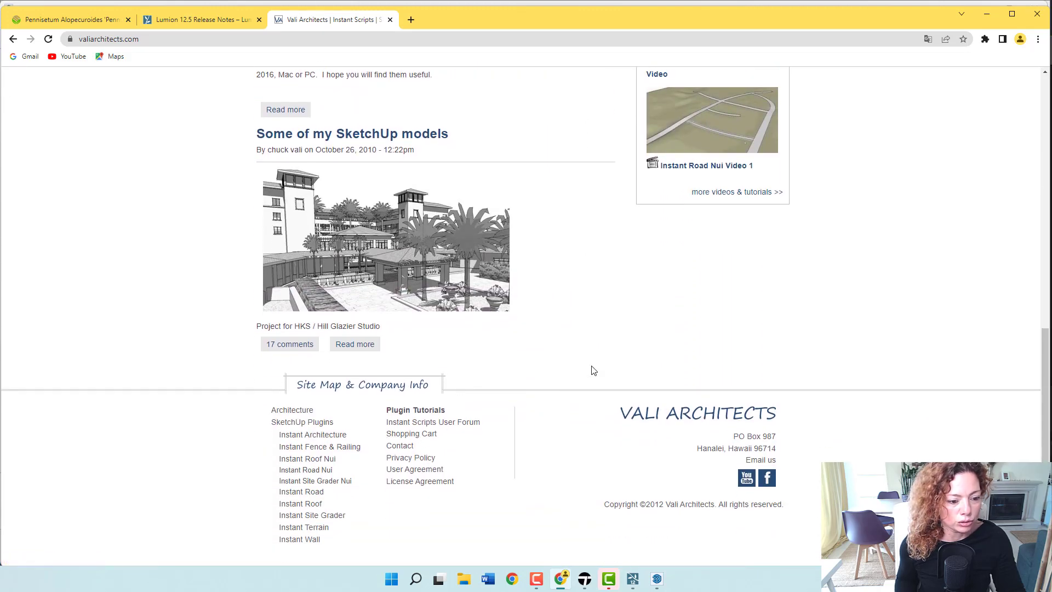
mouse_move(300, 503)
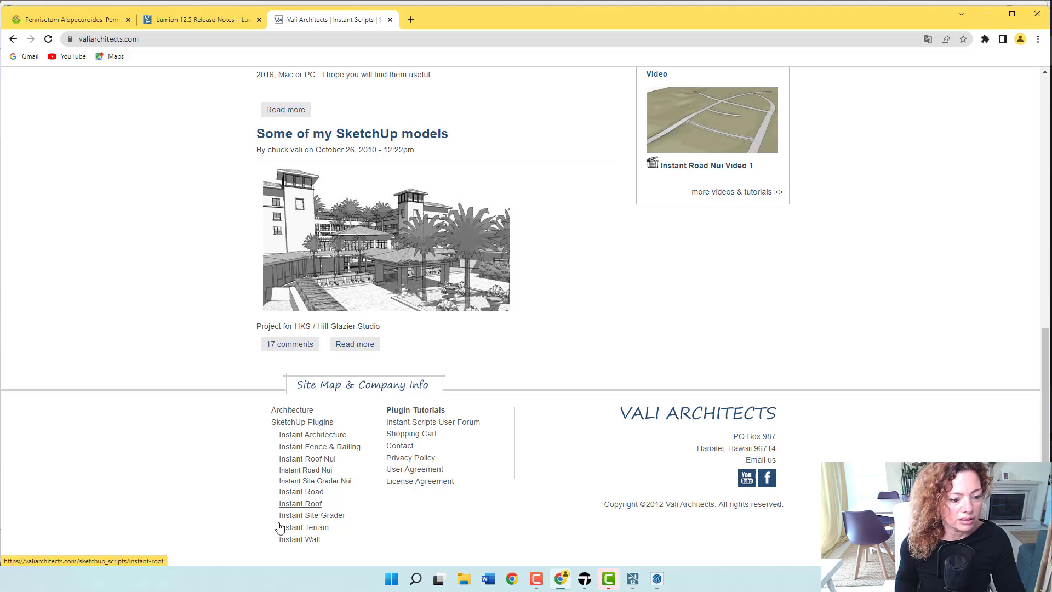
mouse_move(302, 420)
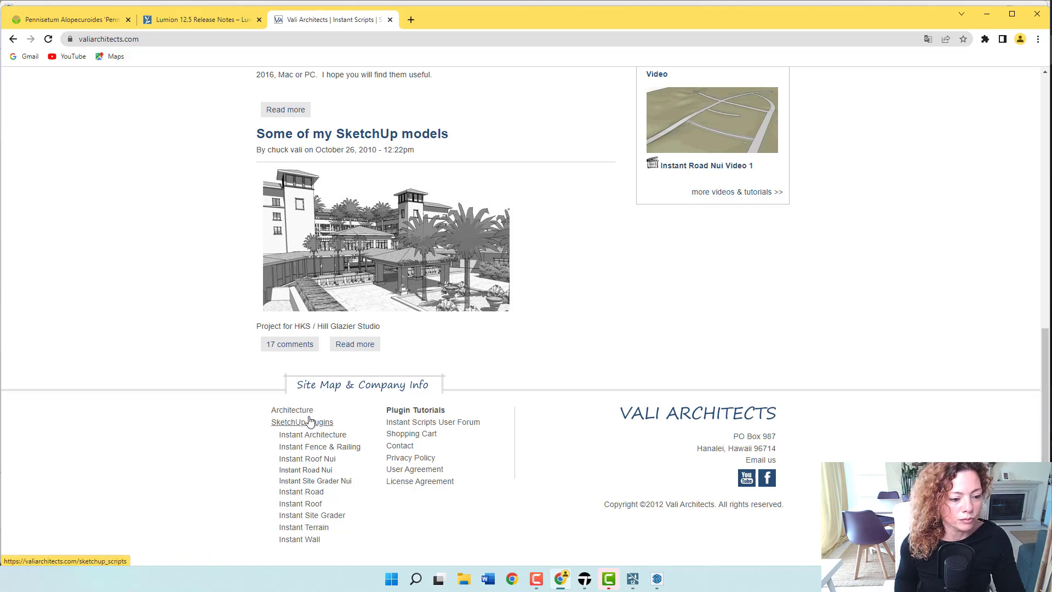
click(303, 421)
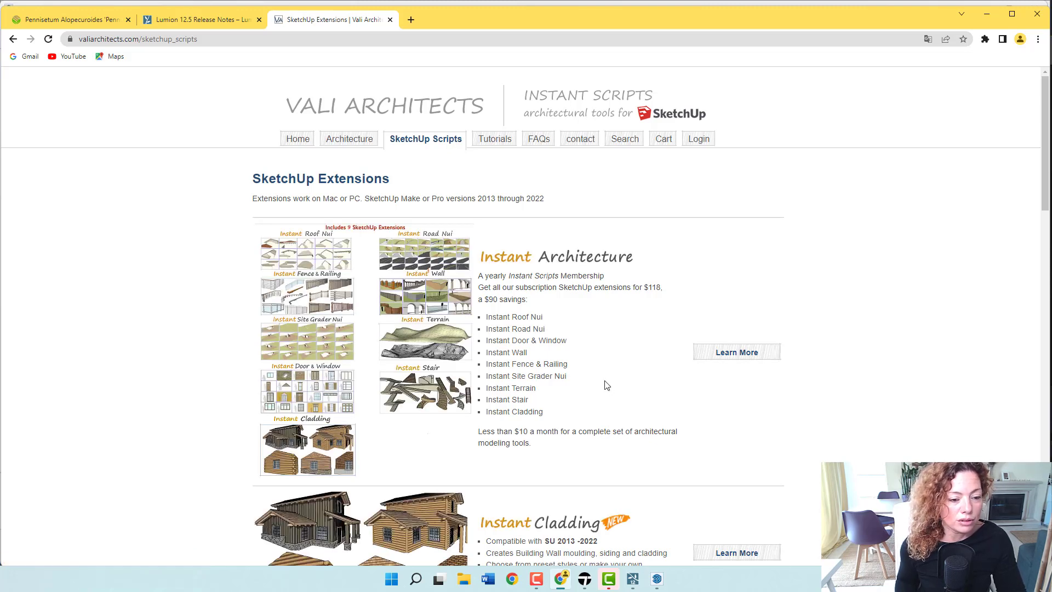
- Scroll through the listed Instant Architecture, Cladding, Roof and Terrain plugins and return to the top
scroll(down, 3)
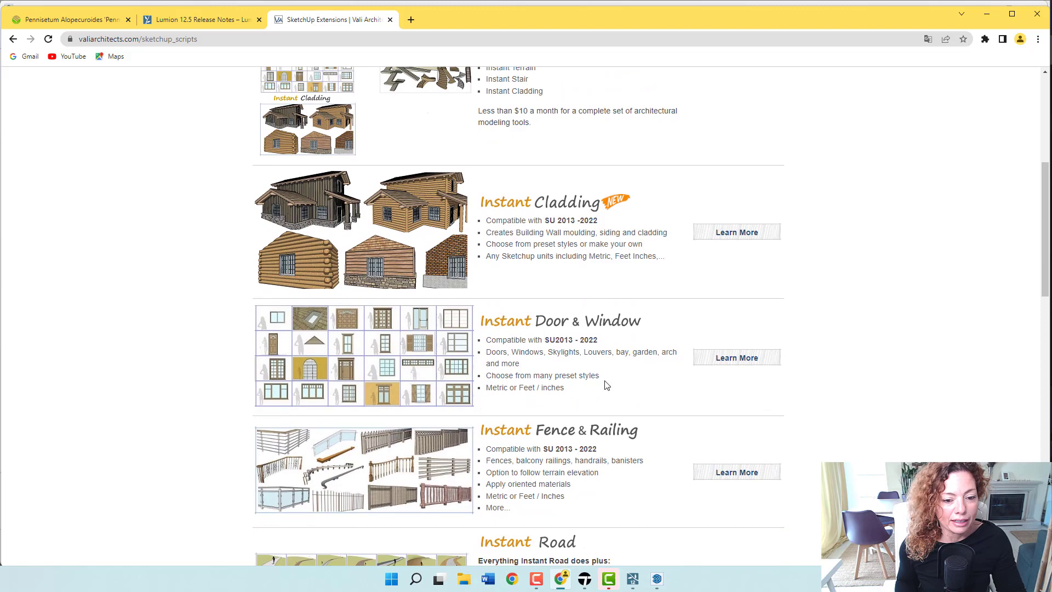
scroll(down, 3)
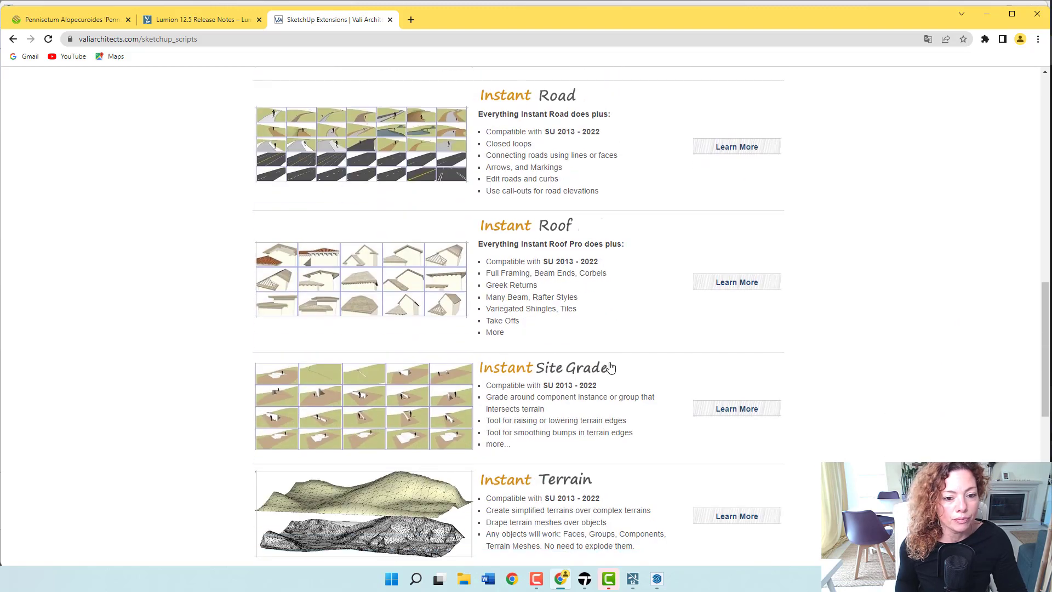
mouse_move(606, 344)
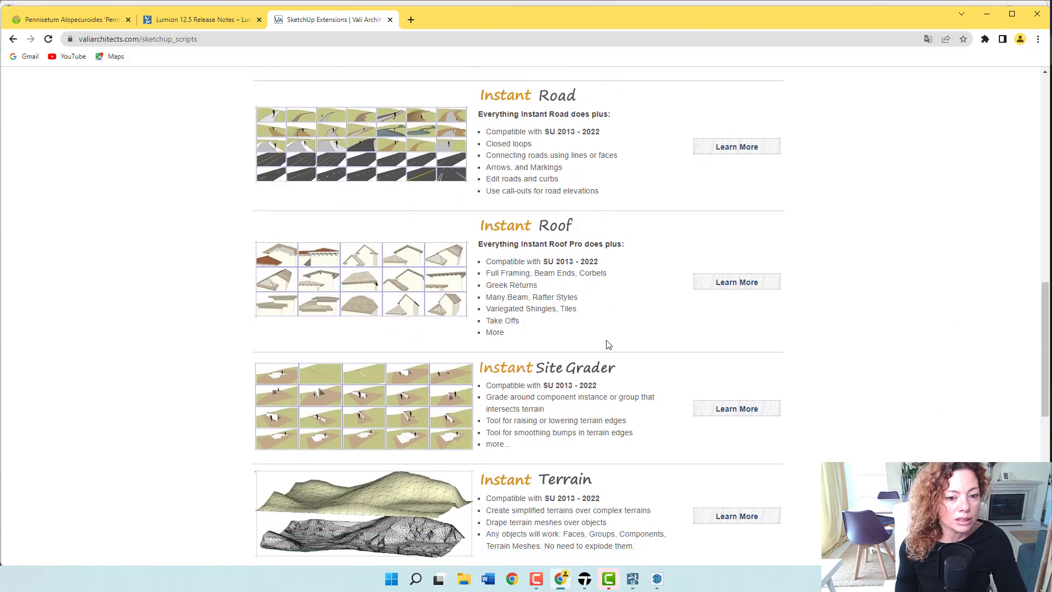
scroll(up, 3)
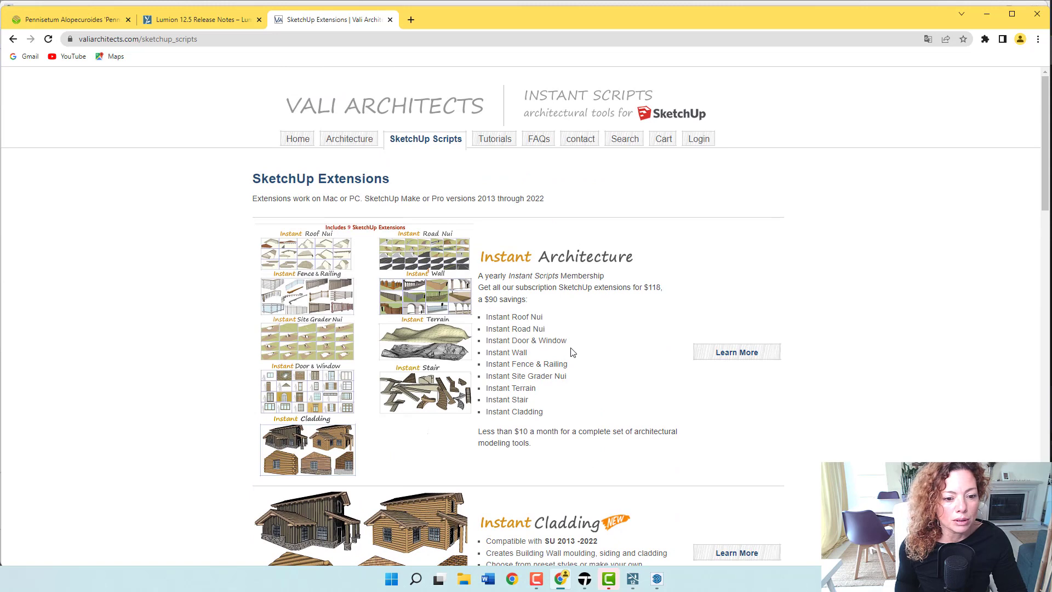
mouse_move(569, 348)
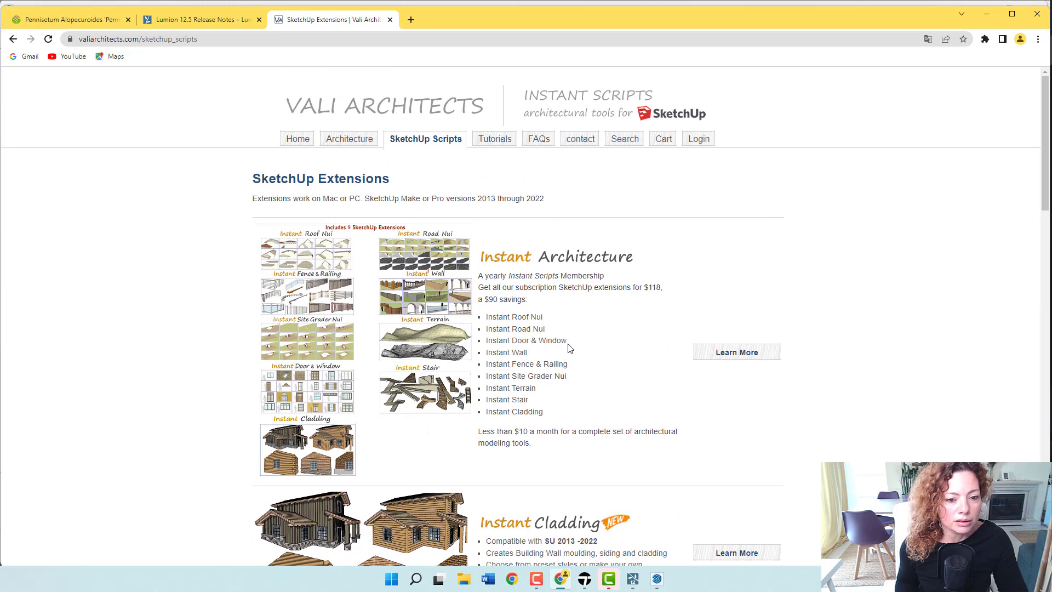
mouse_move(415, 408)
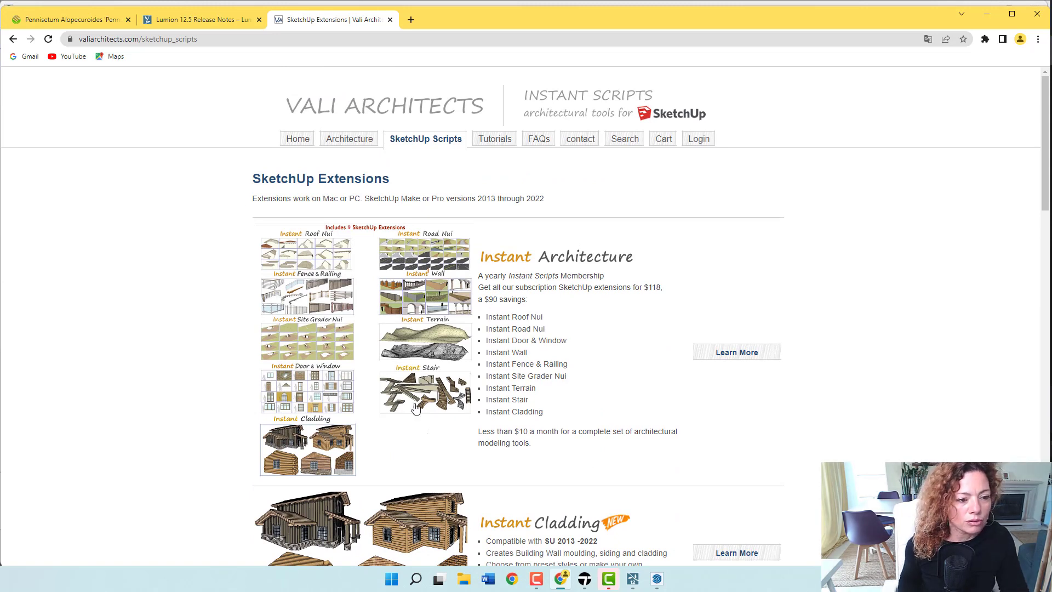
mouse_move(421, 295)
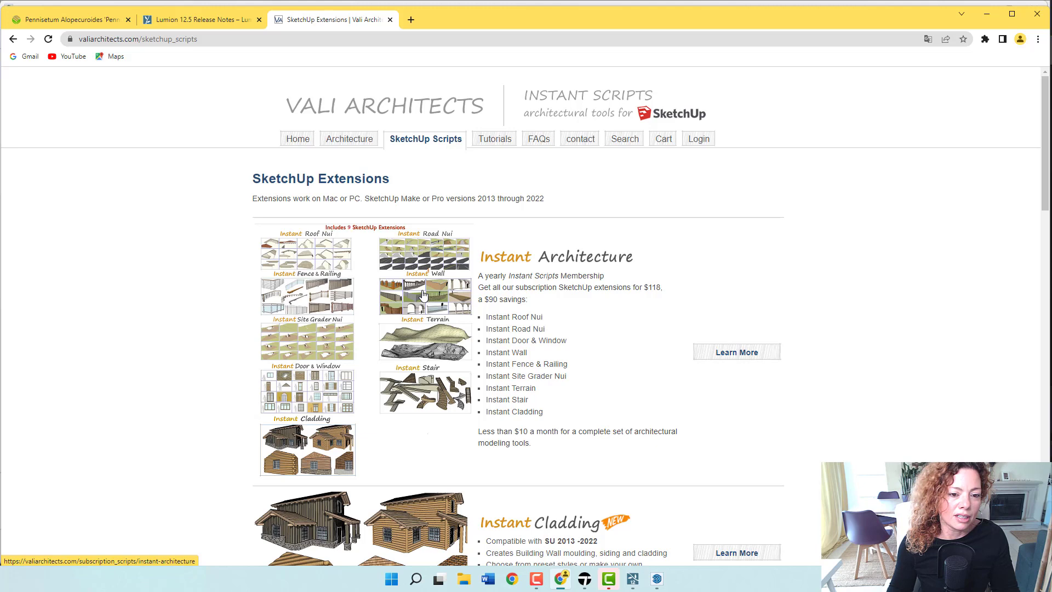
mouse_move(446, 354)
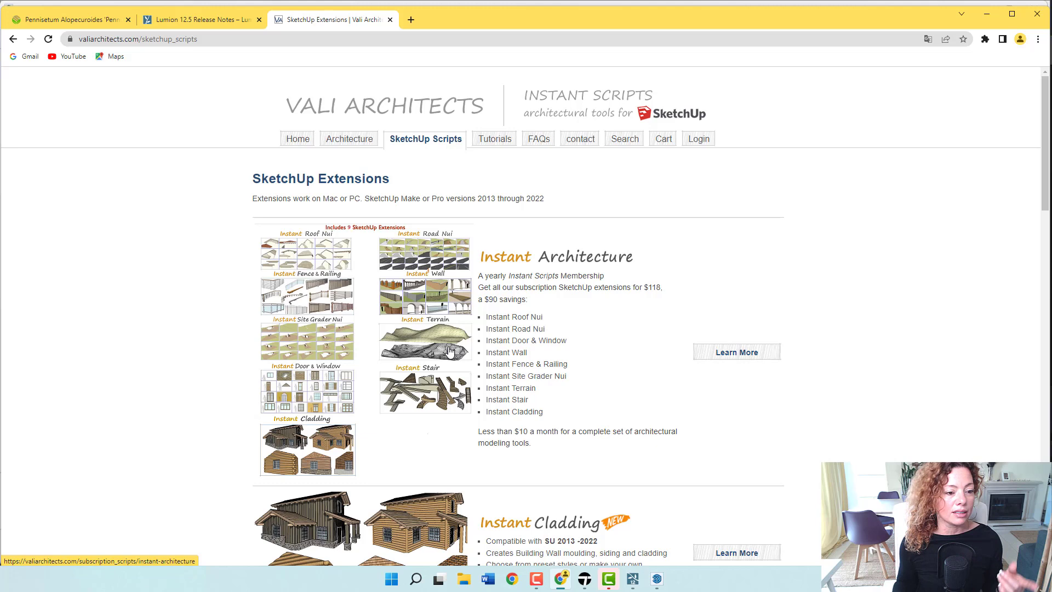
mouse_move(319, 278)
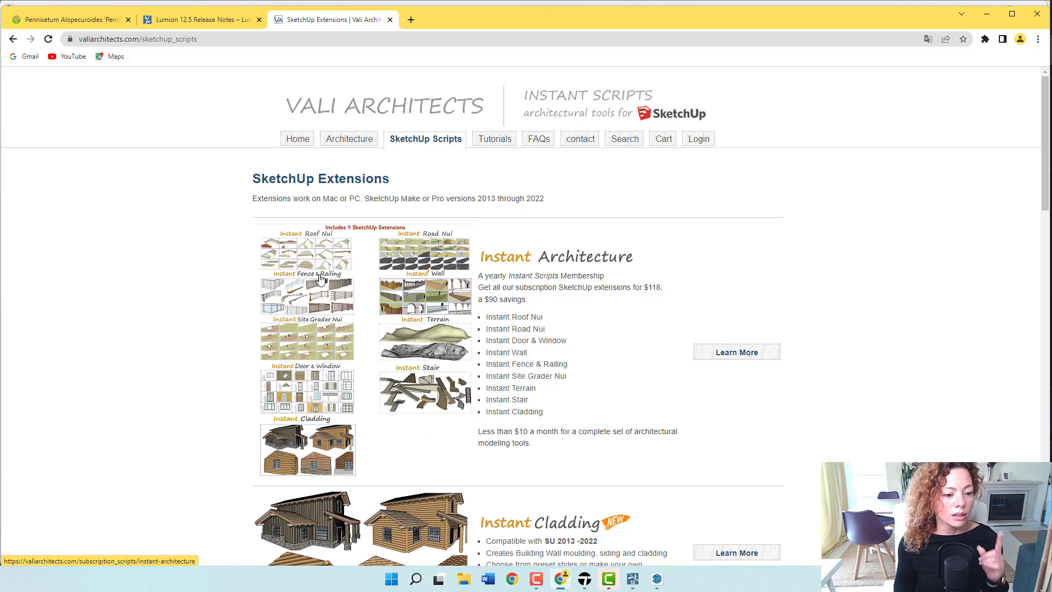
mouse_move(322, 467)
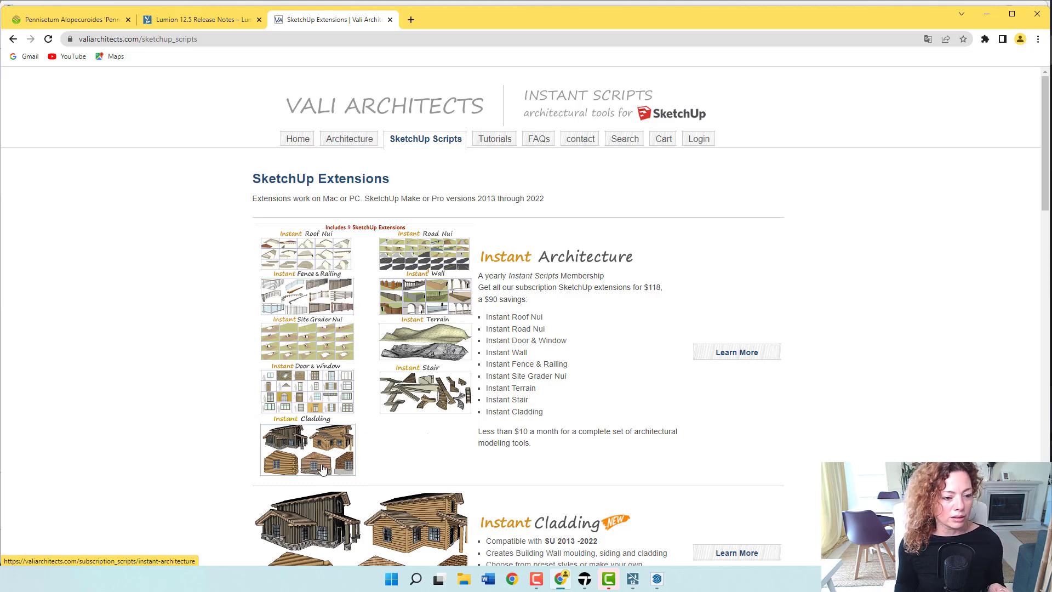
mouse_move(318, 405)
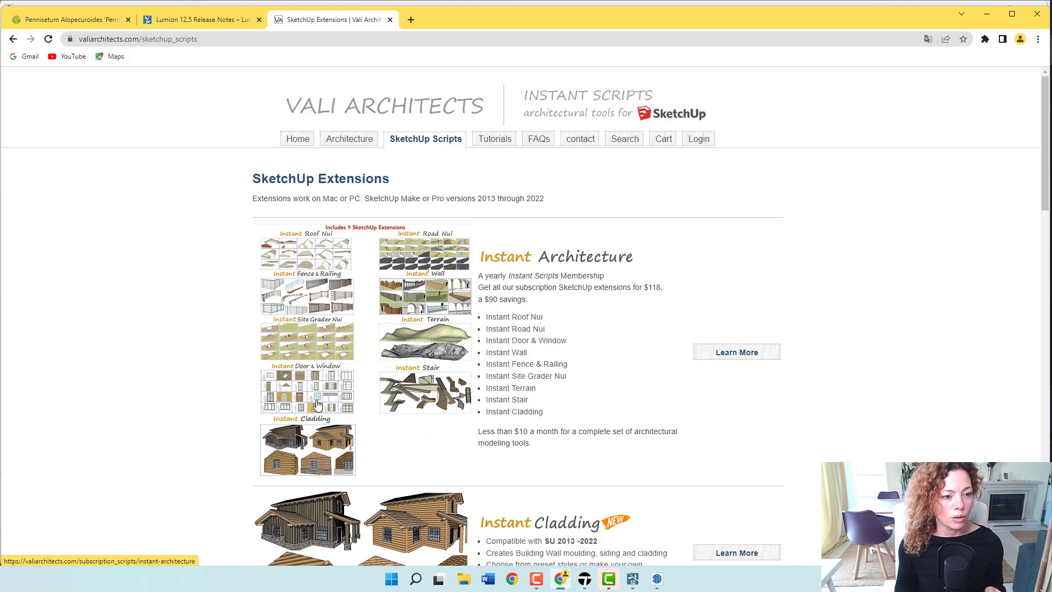
mouse_move(560, 157)
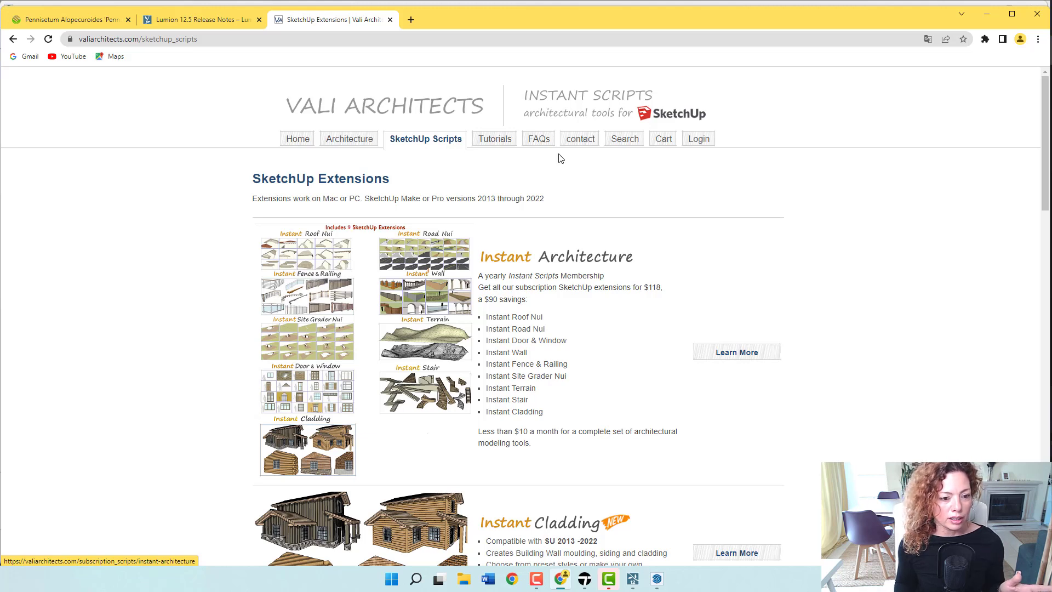
mouse_move(590, 351)
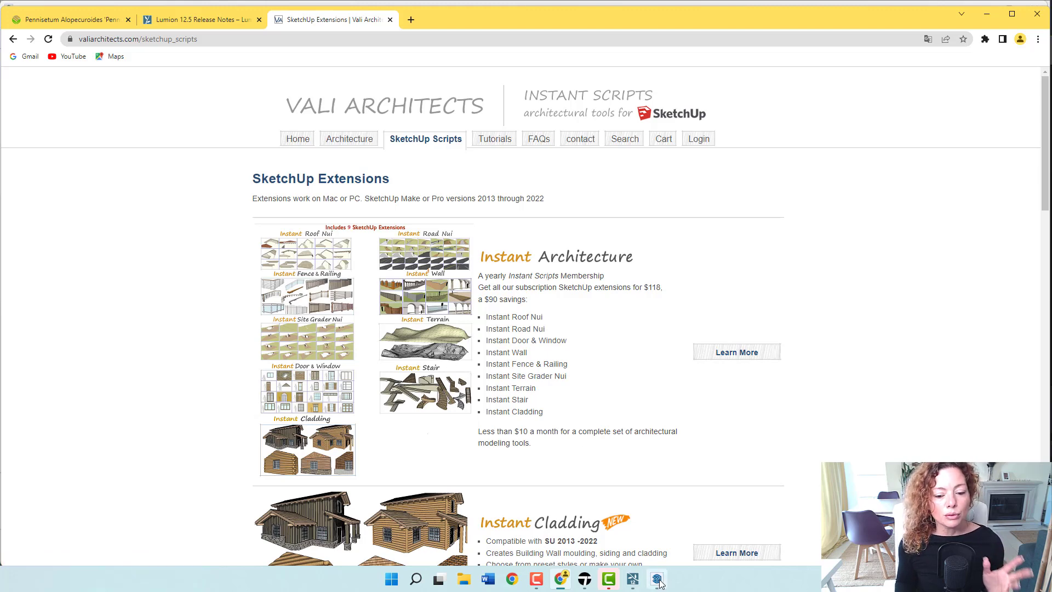
- Switch back to the SketchUp house model and show the Instant STAIR toolbar
click(656, 578)
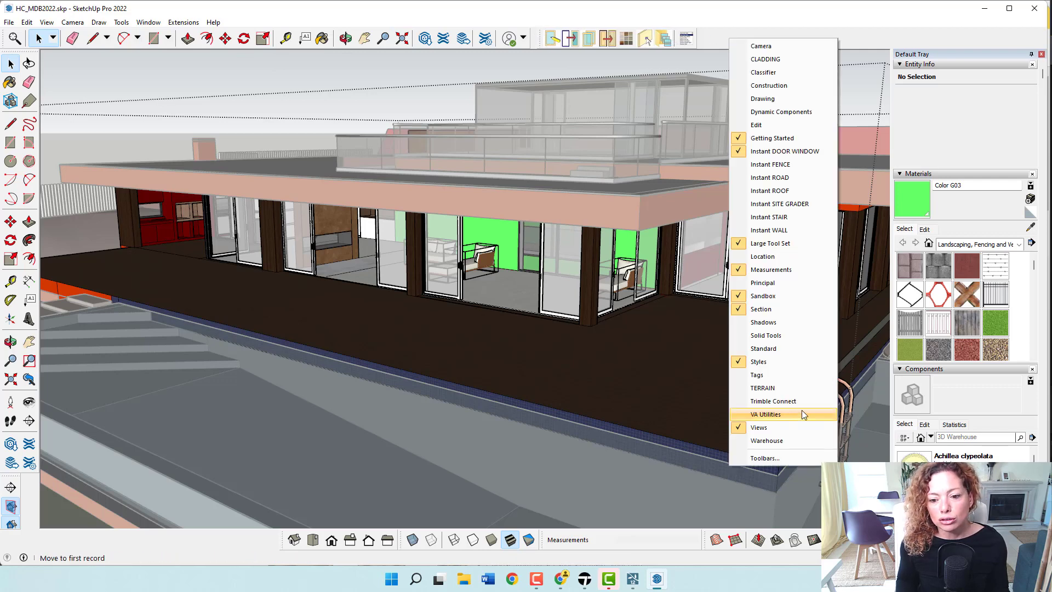
mouse_move(760, 199)
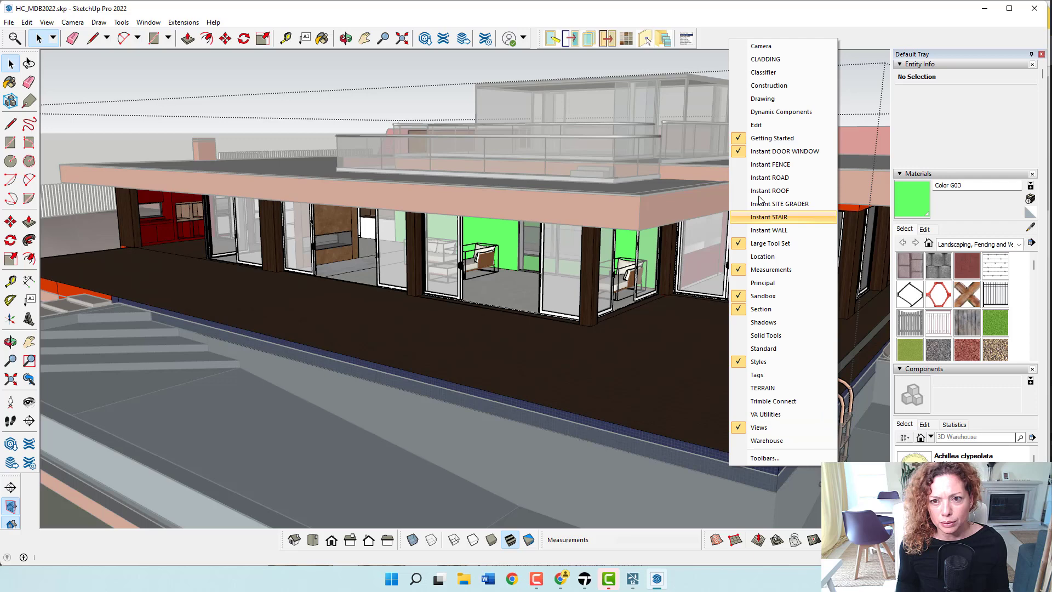
click(780, 111)
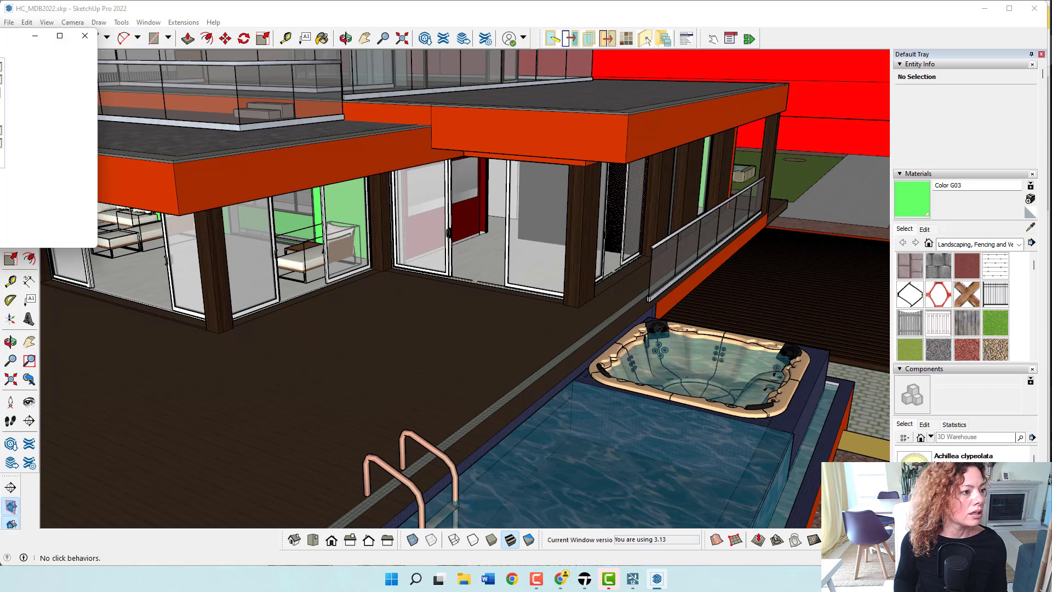
- Launch Instant Door Window's General Settings and list styles from the All library
click(556, 38)
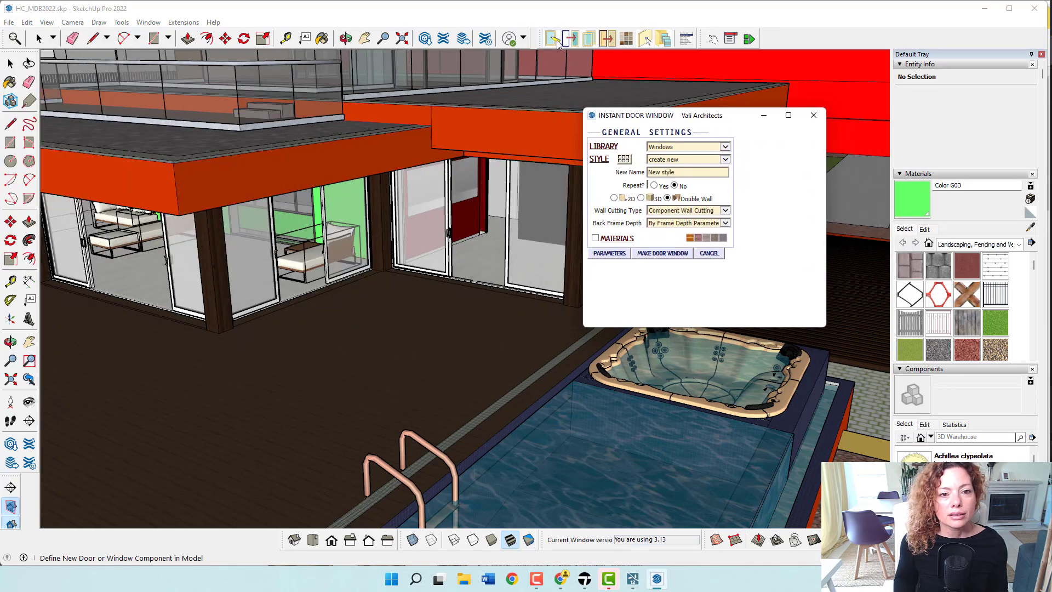
mouse_move(555, 38)
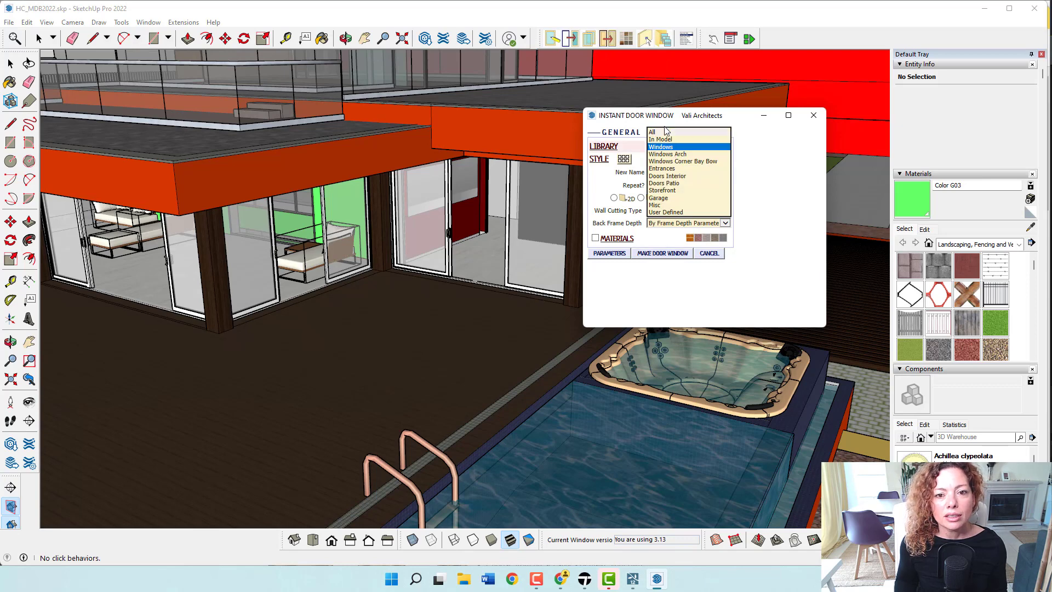
mouse_move(705, 138)
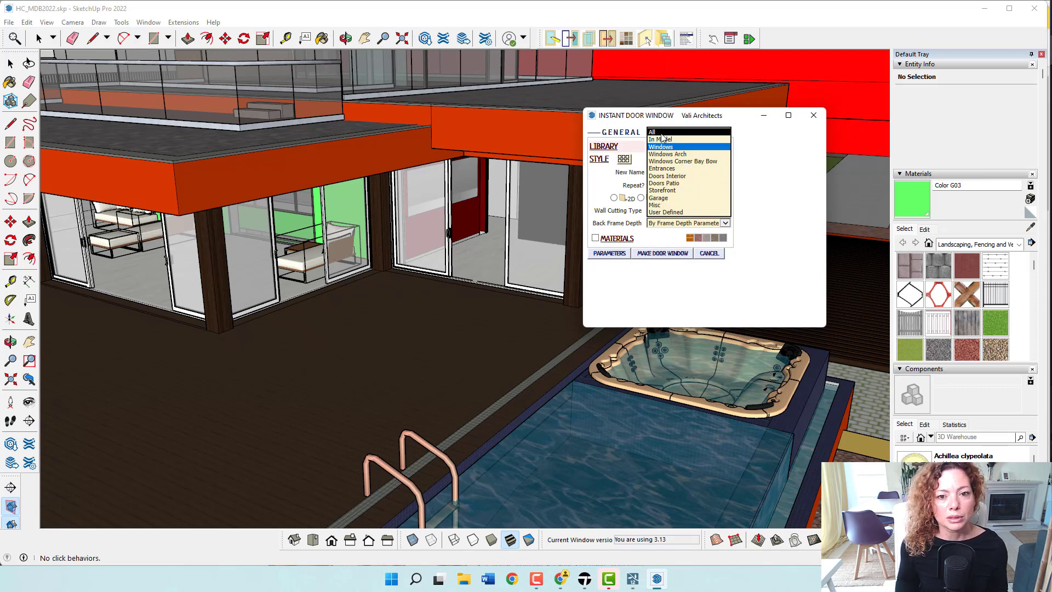
click(652, 139)
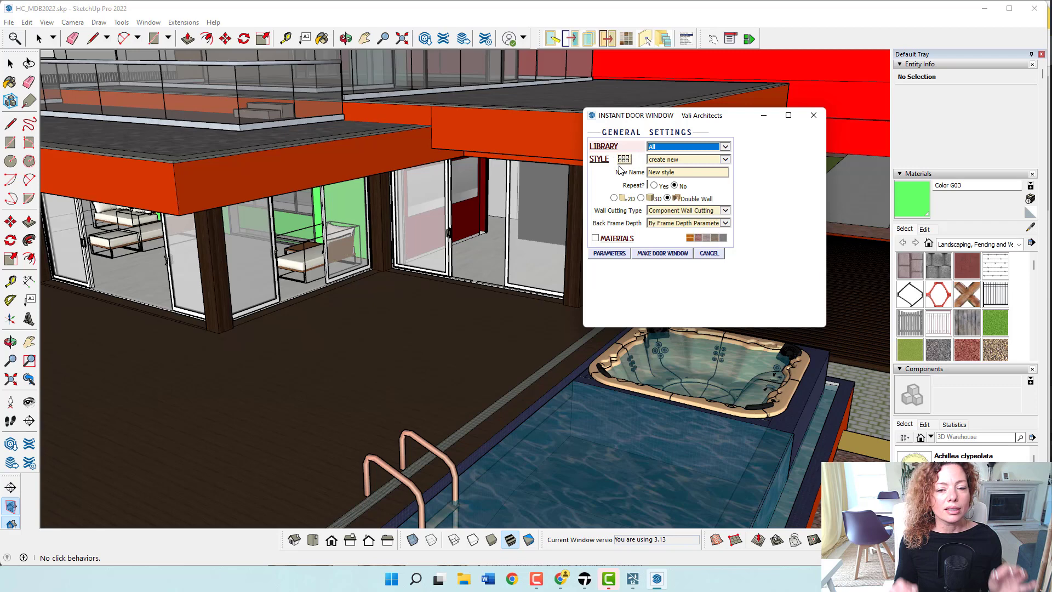
click(624, 159)
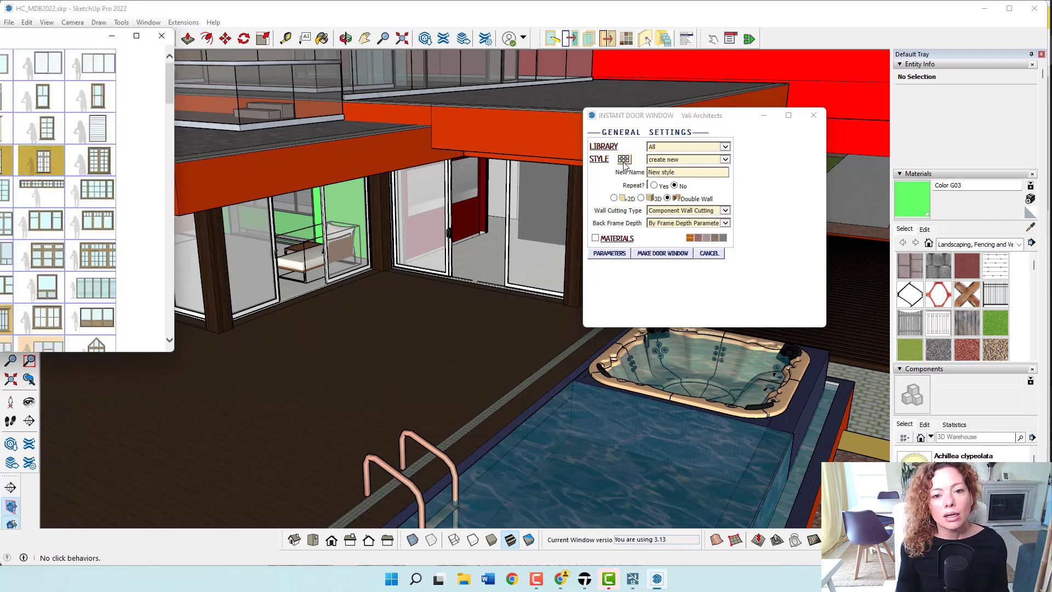
- Browse the catalogue of window, door and skylight styles from the All library
click(623, 159)
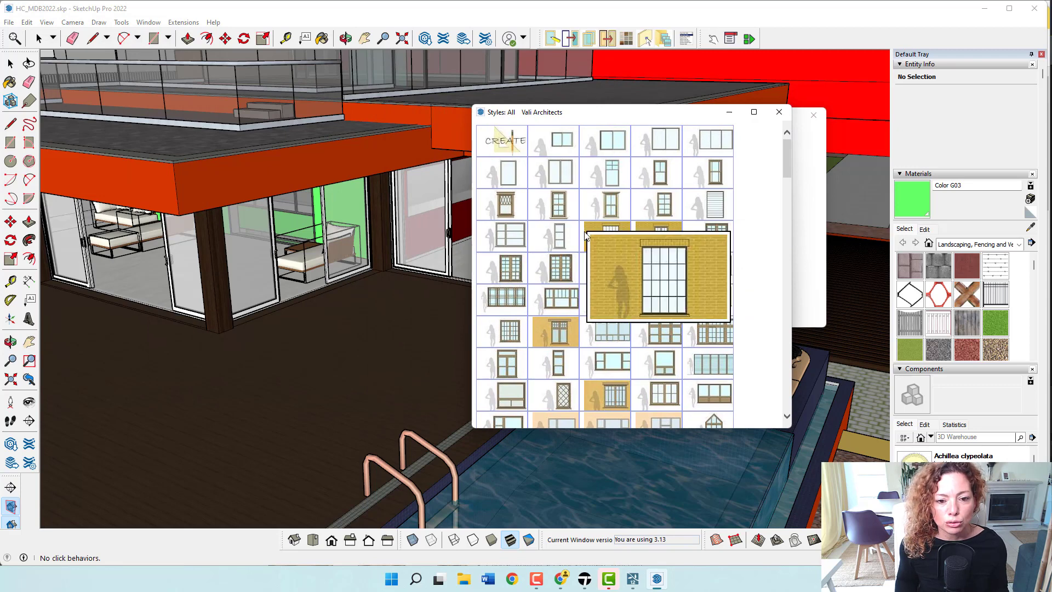
scroll(down, 3)
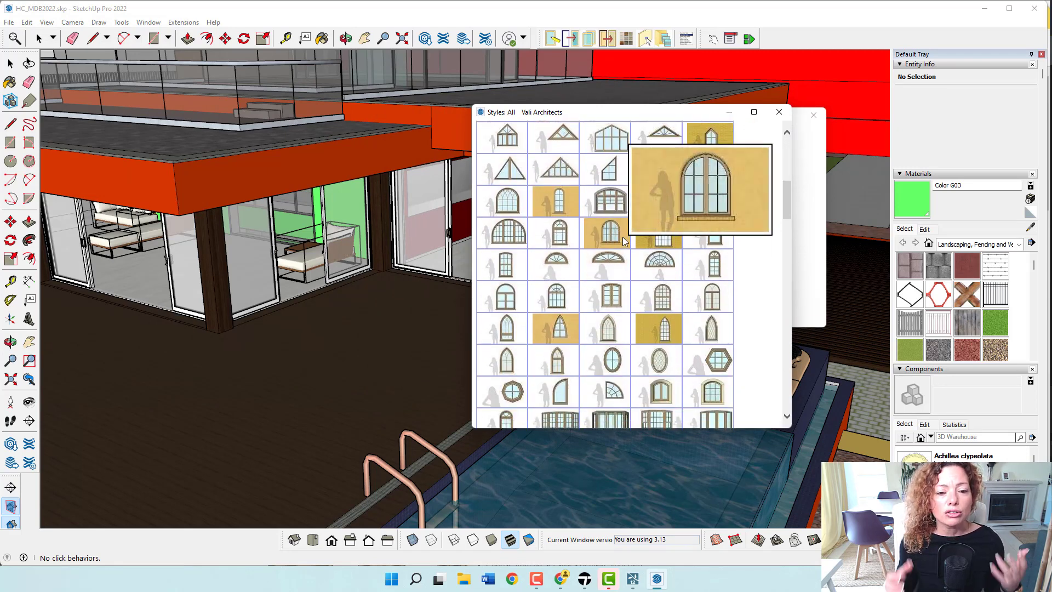
mouse_move(607, 233)
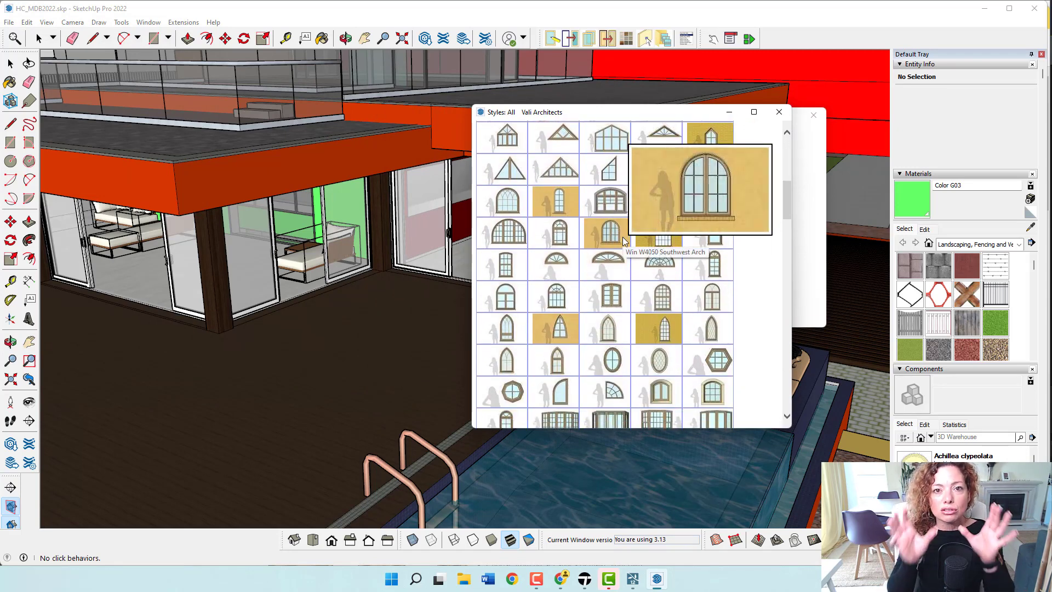
mouse_move(607, 303)
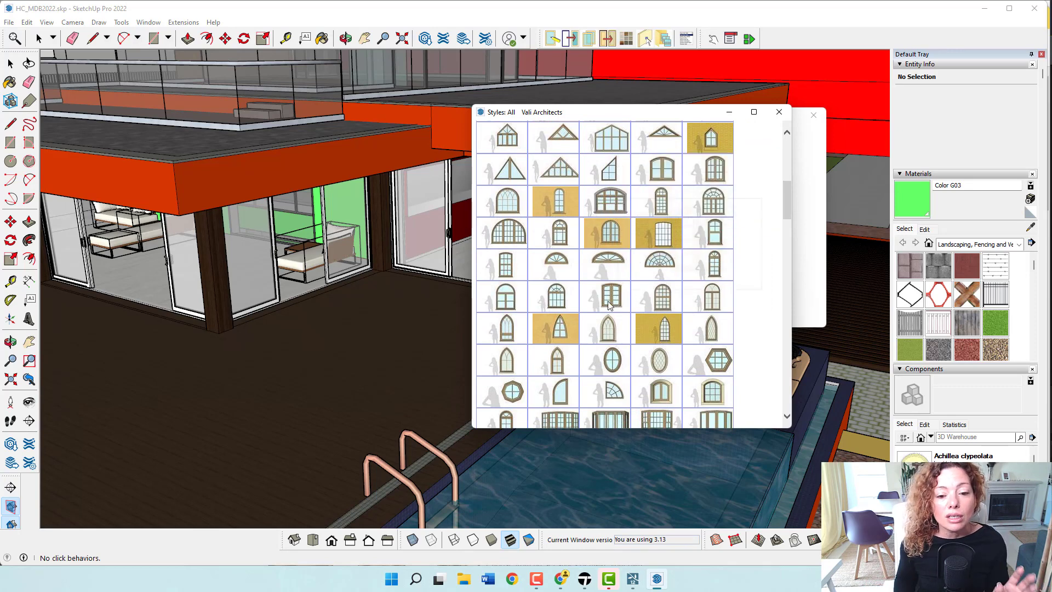
scroll(down, 3)
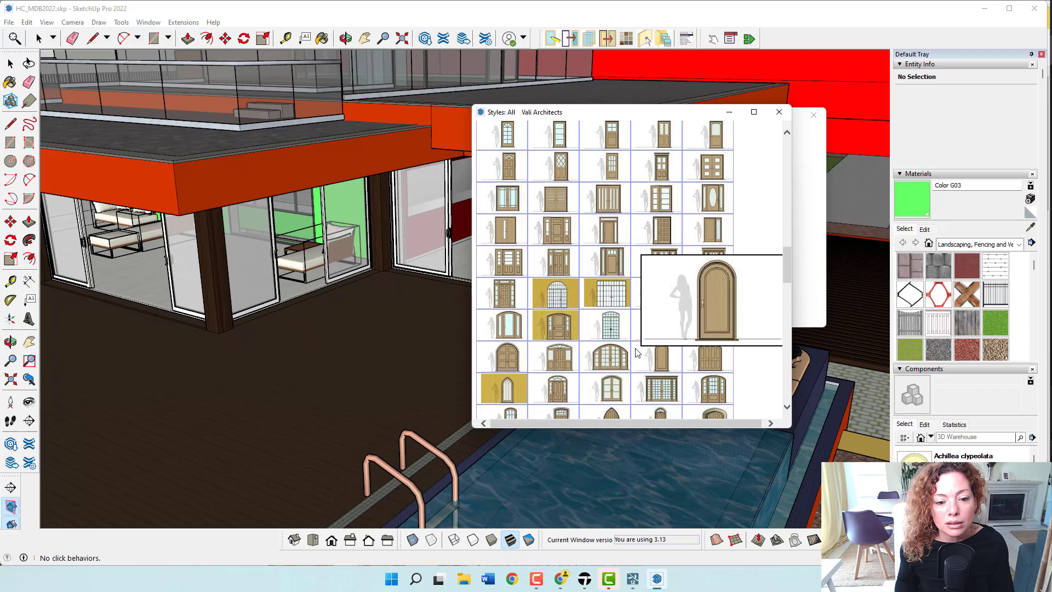
scroll(down, 3)
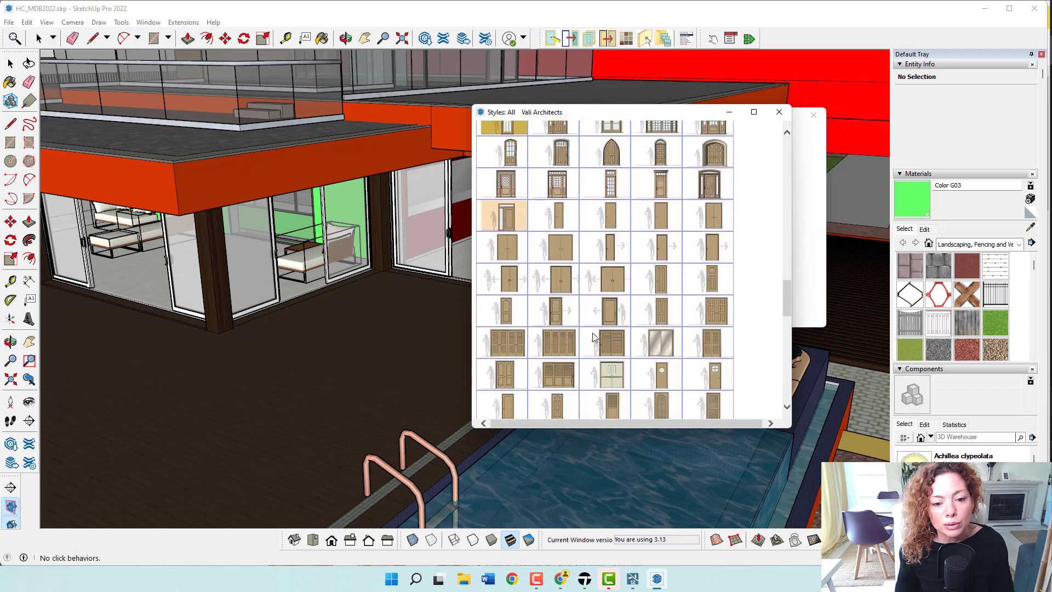
scroll(down, 3)
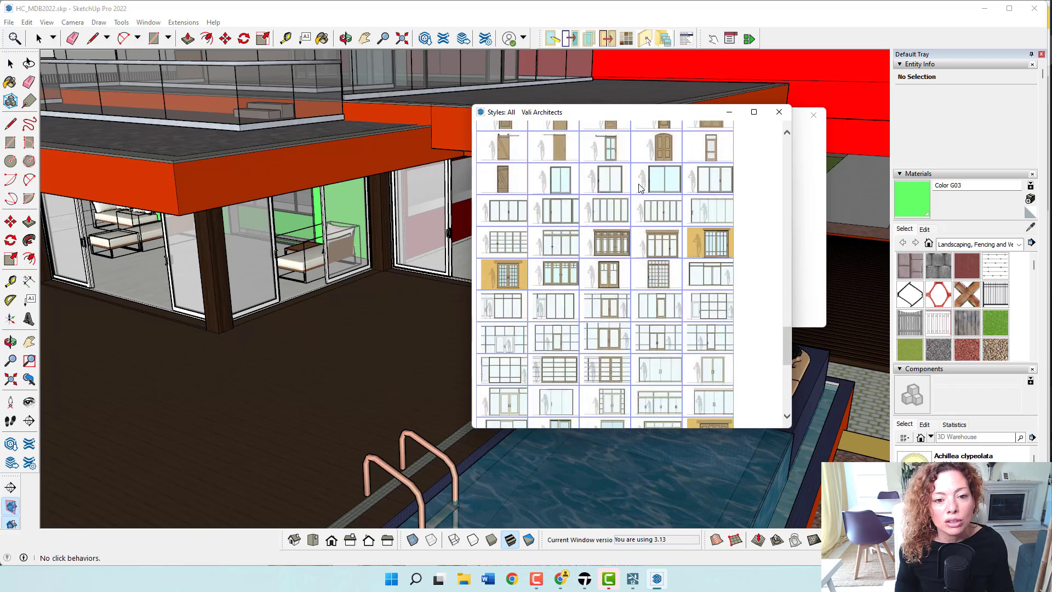
scroll(down, 3)
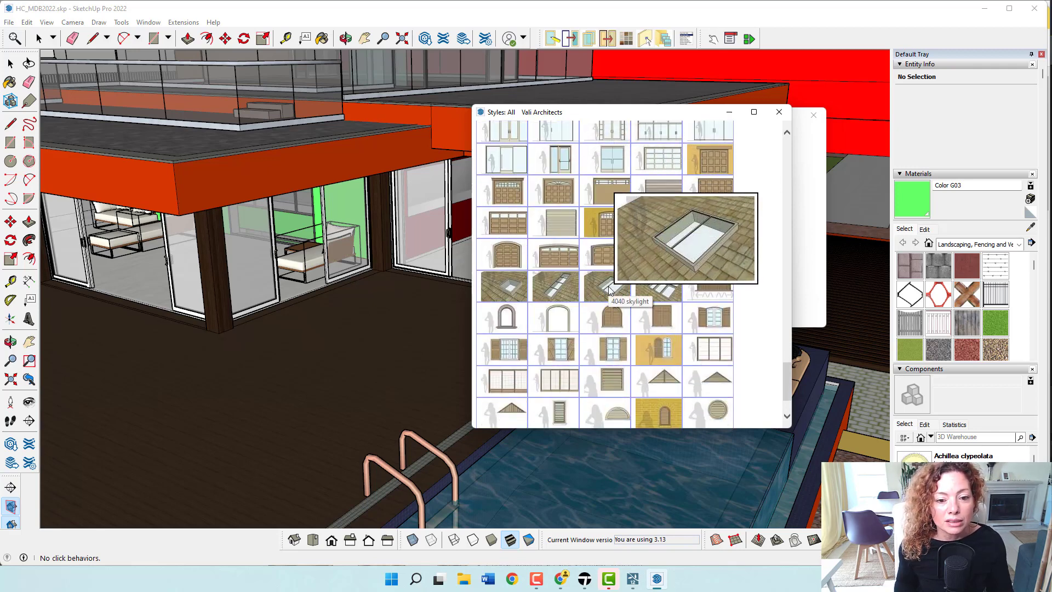
mouse_move(714, 262)
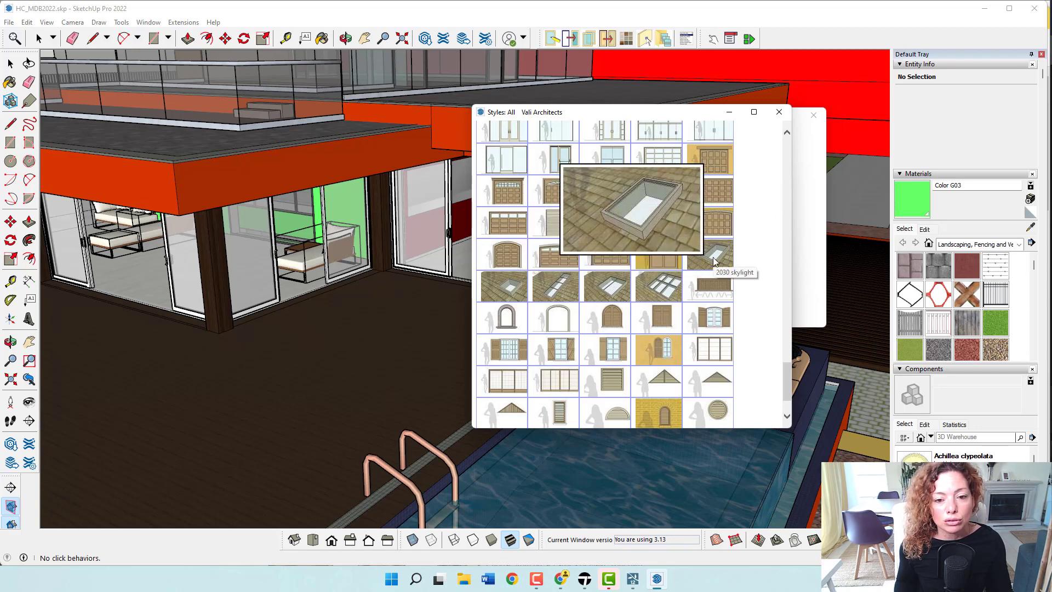
scroll(down, 3)
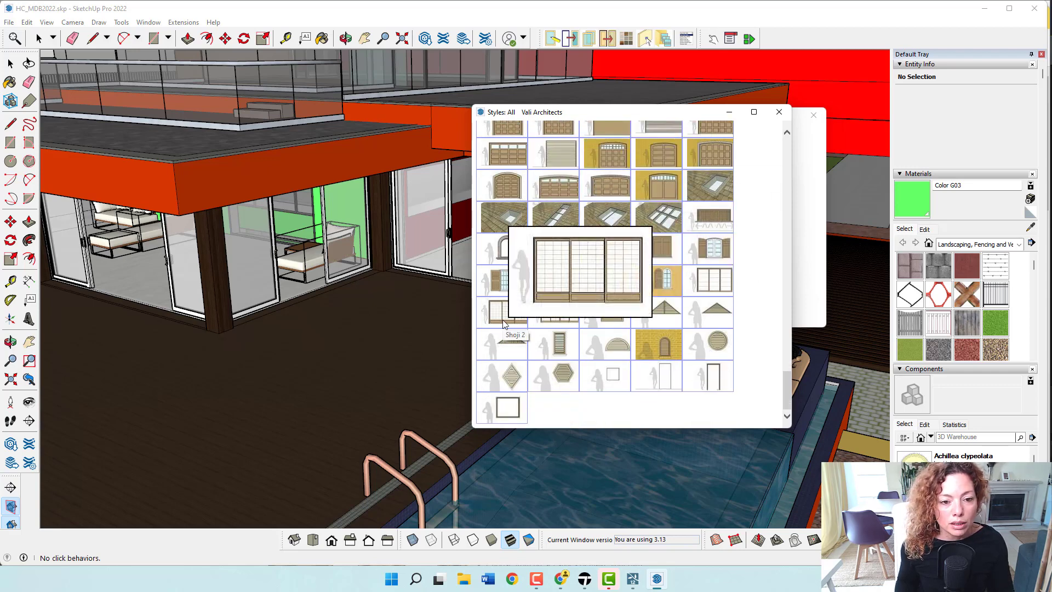
mouse_move(610, 315)
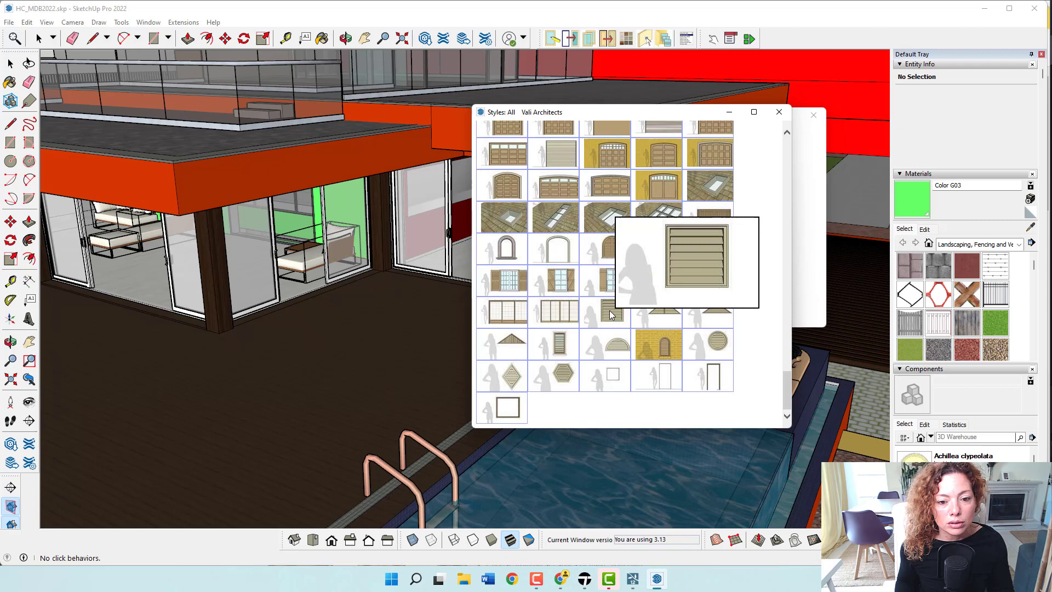
mouse_move(664, 316)
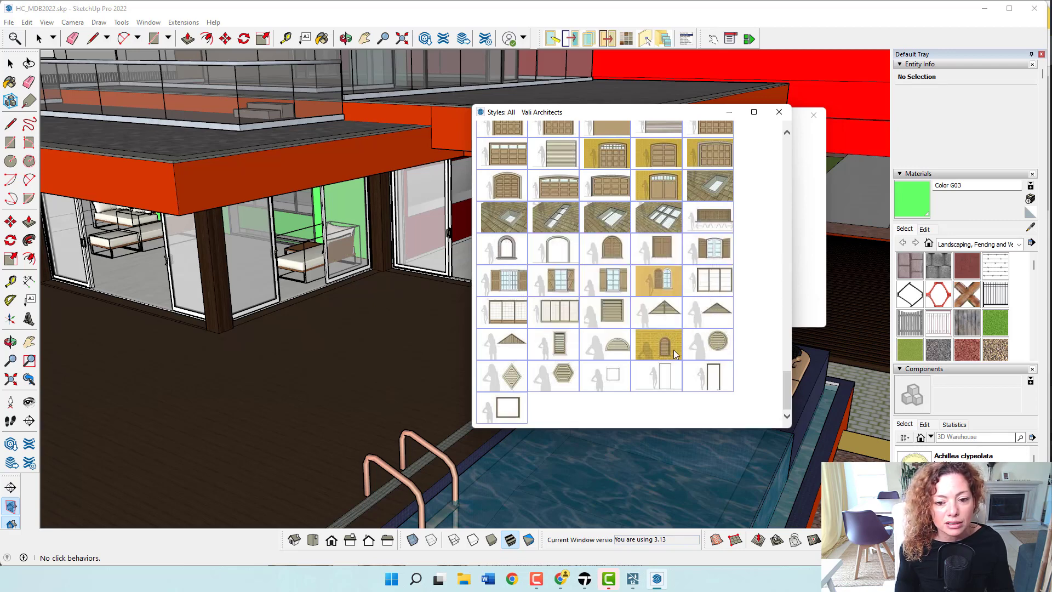
mouse_move(663, 375)
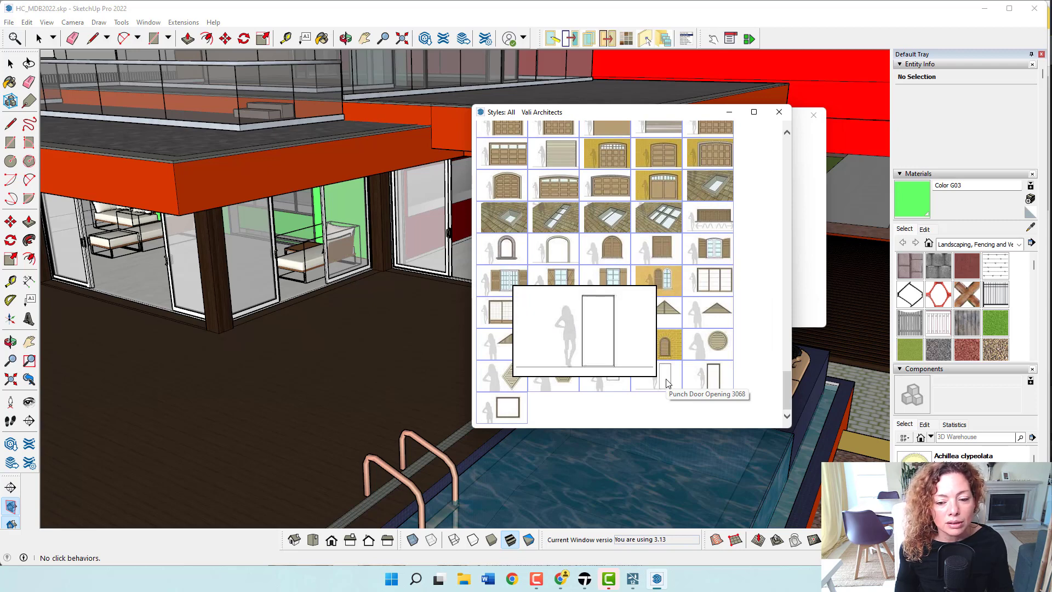
mouse_move(499, 408)
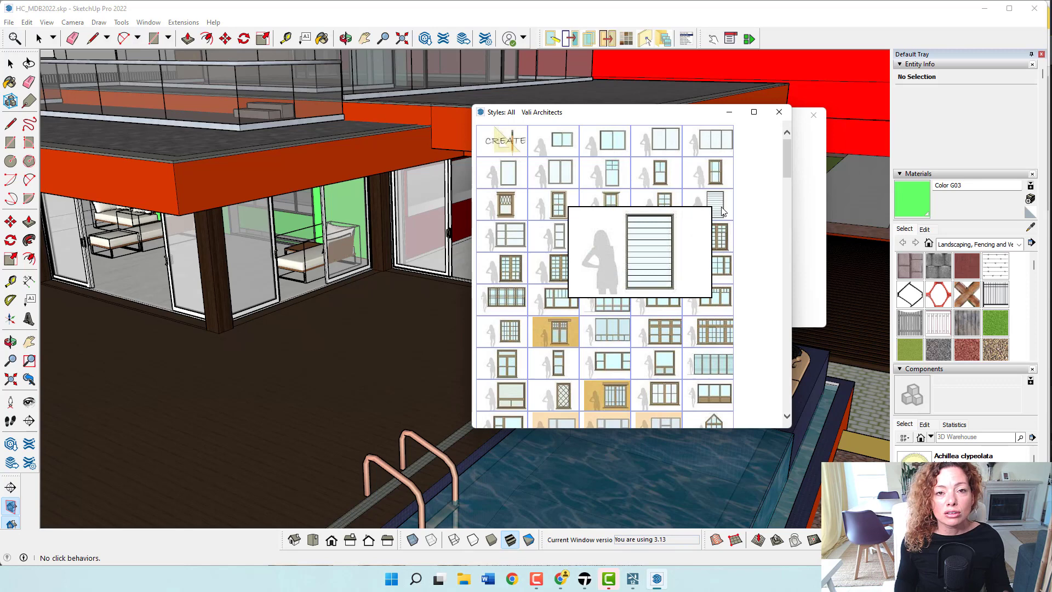
mouse_move(720, 209)
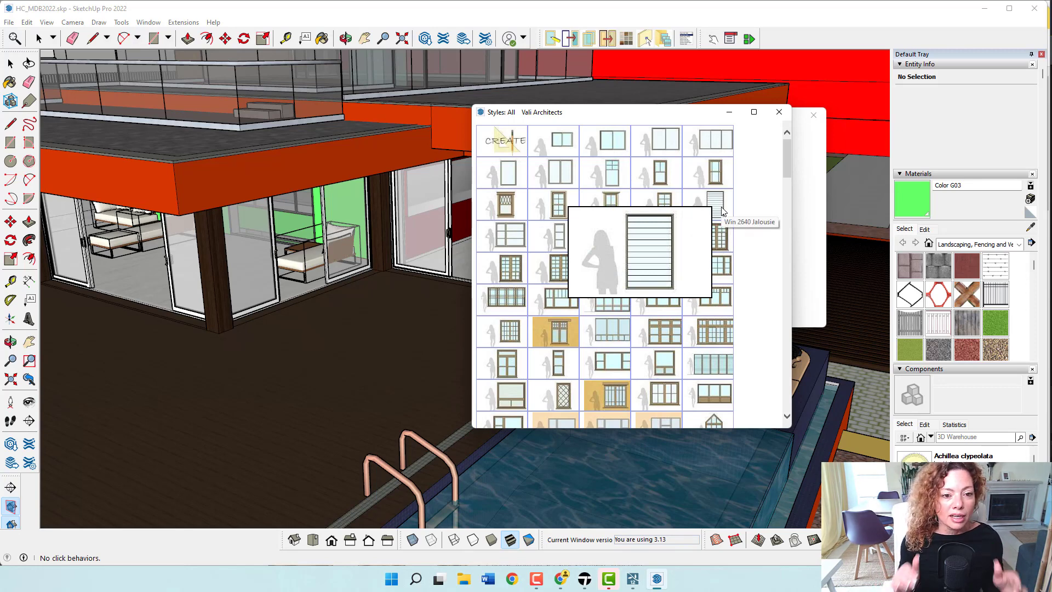
mouse_move(553, 205)
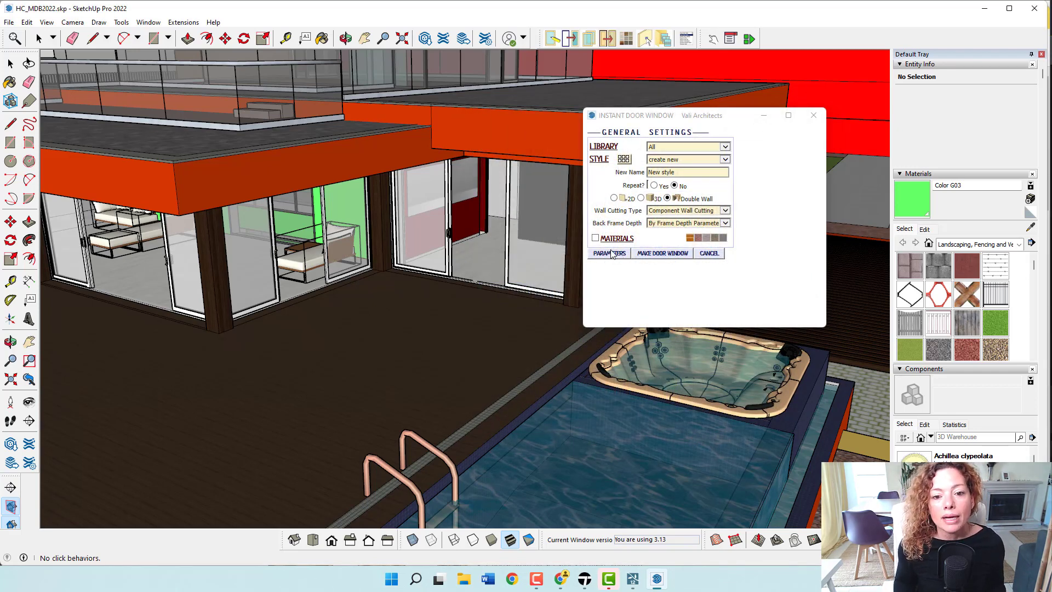
- Switch on the Materials options and bring the style catalogue back up
click(593, 238)
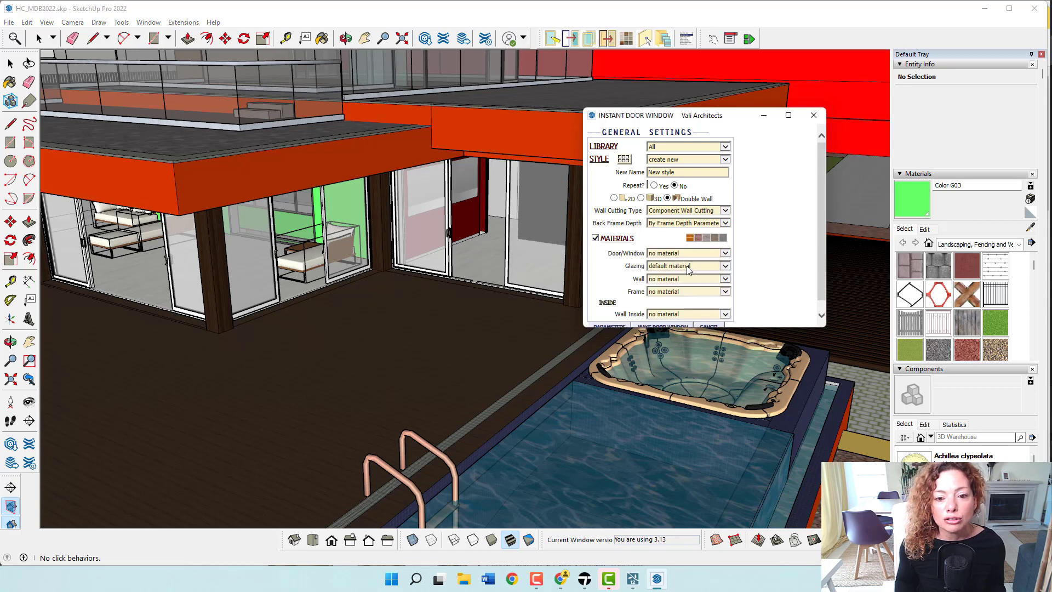
click(623, 159)
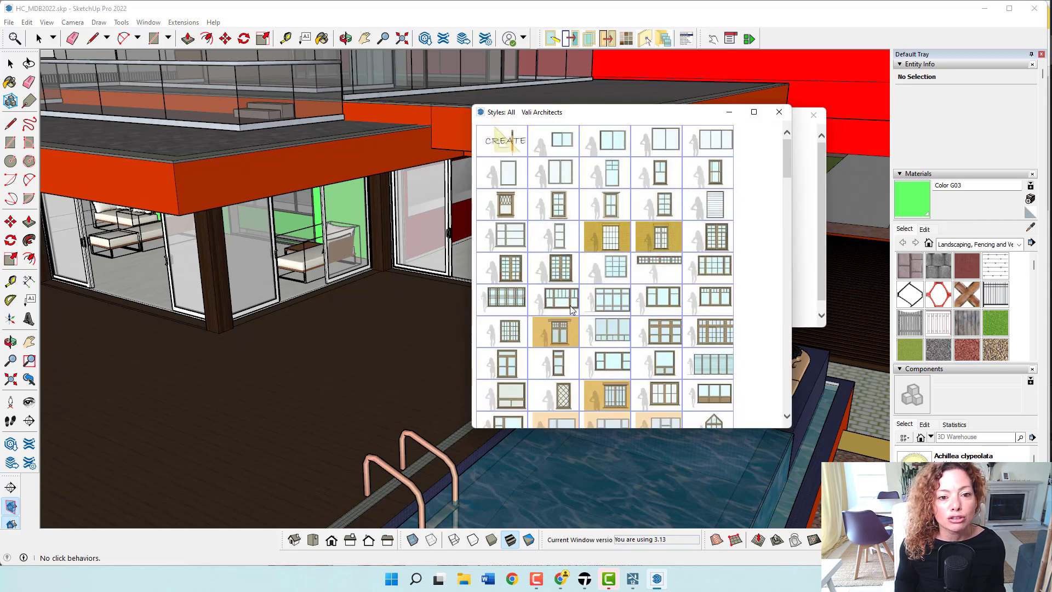
mouse_move(562, 173)
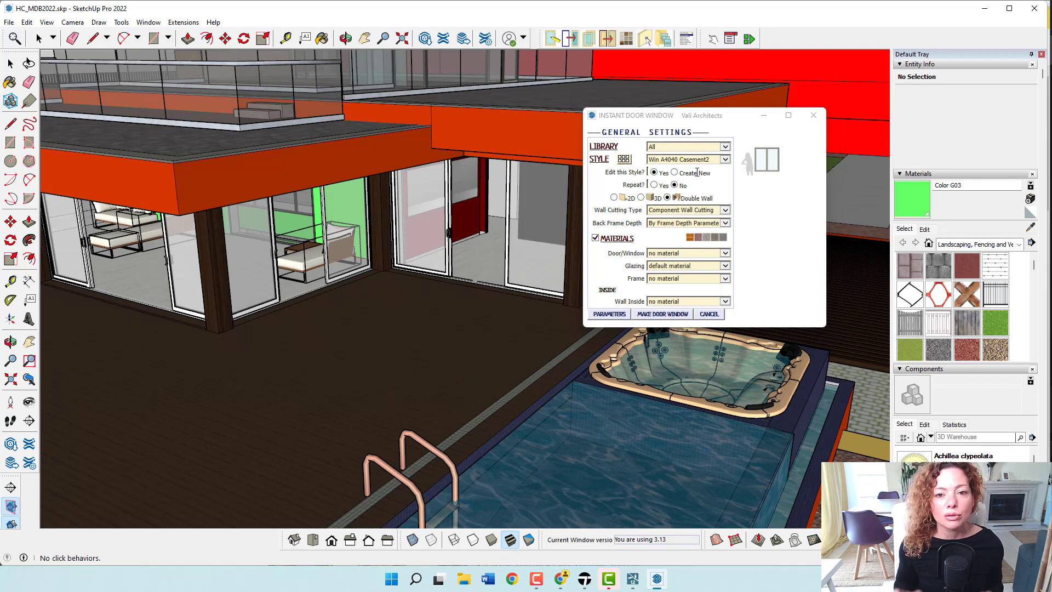
mouse_move(603, 261)
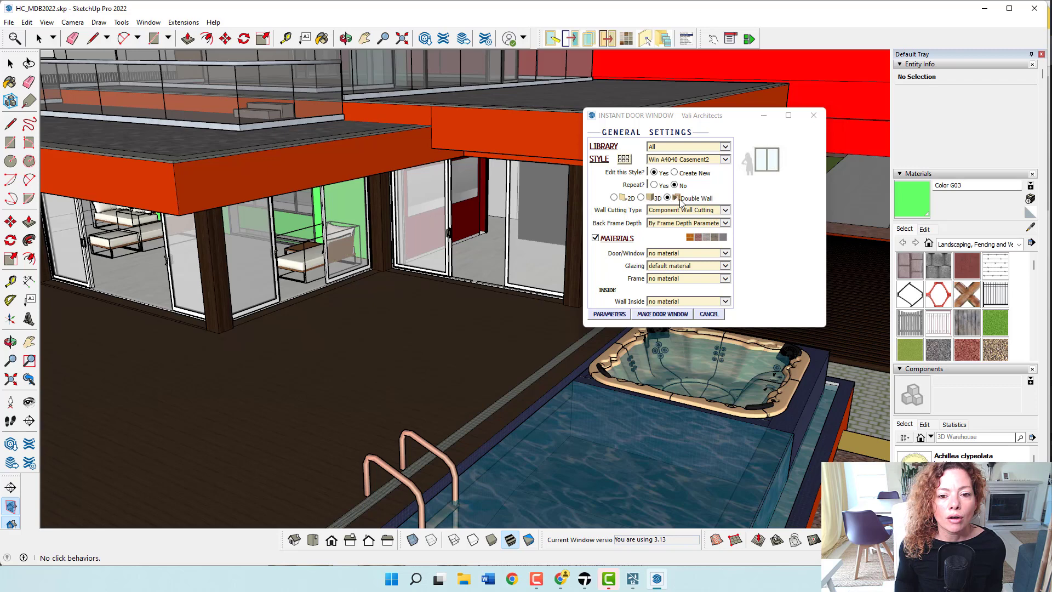
mouse_move(705, 337)
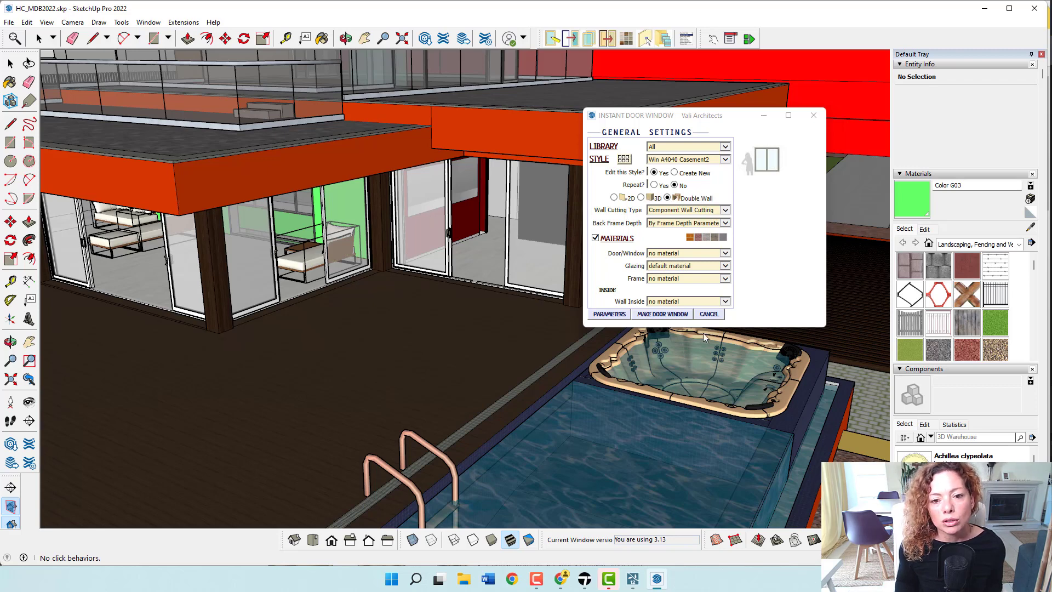
mouse_move(734, 225)
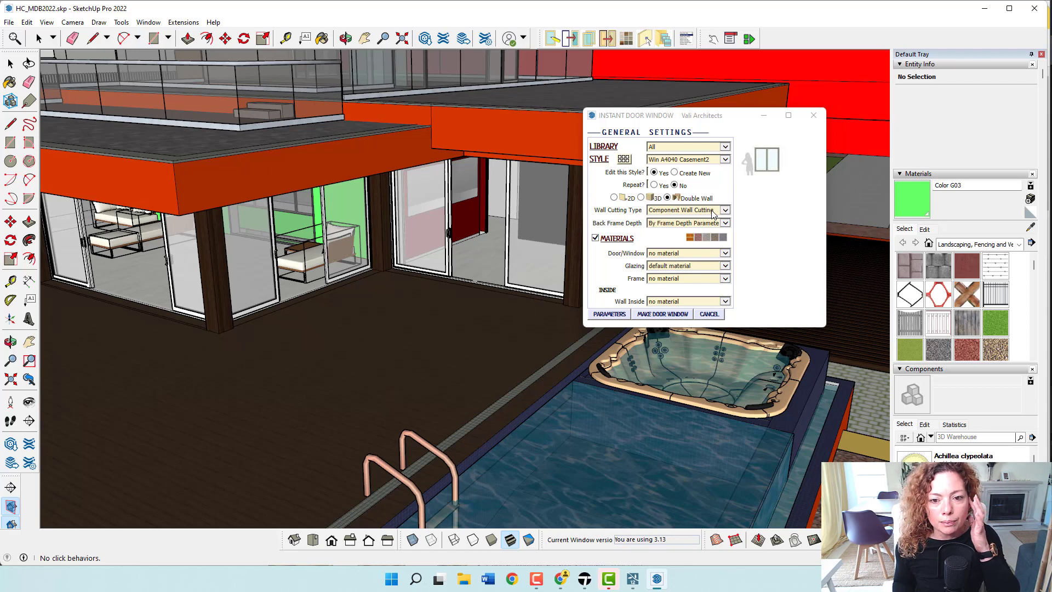
click(724, 223)
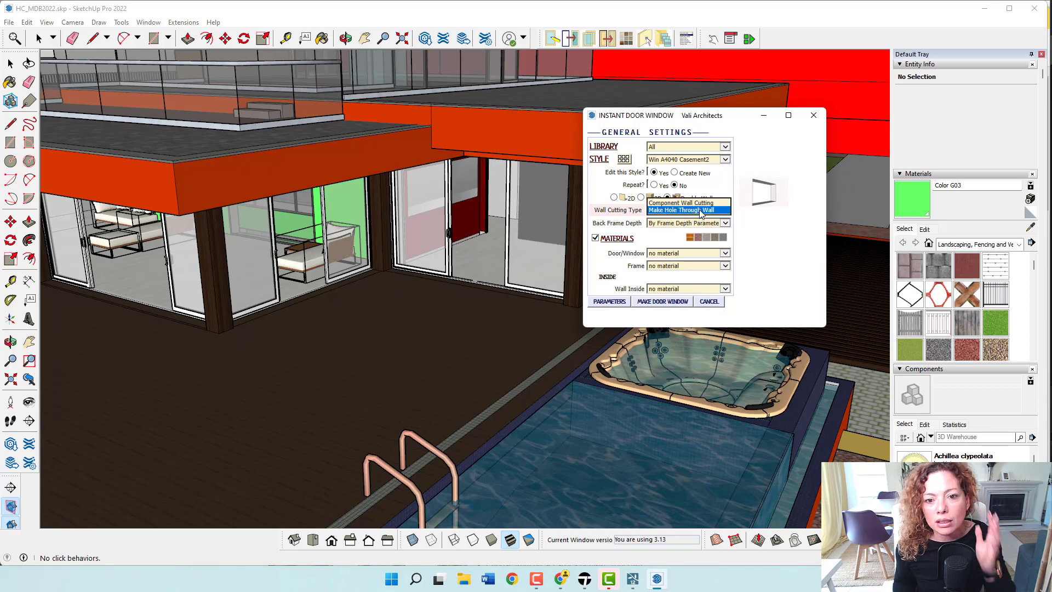
click(680, 202)
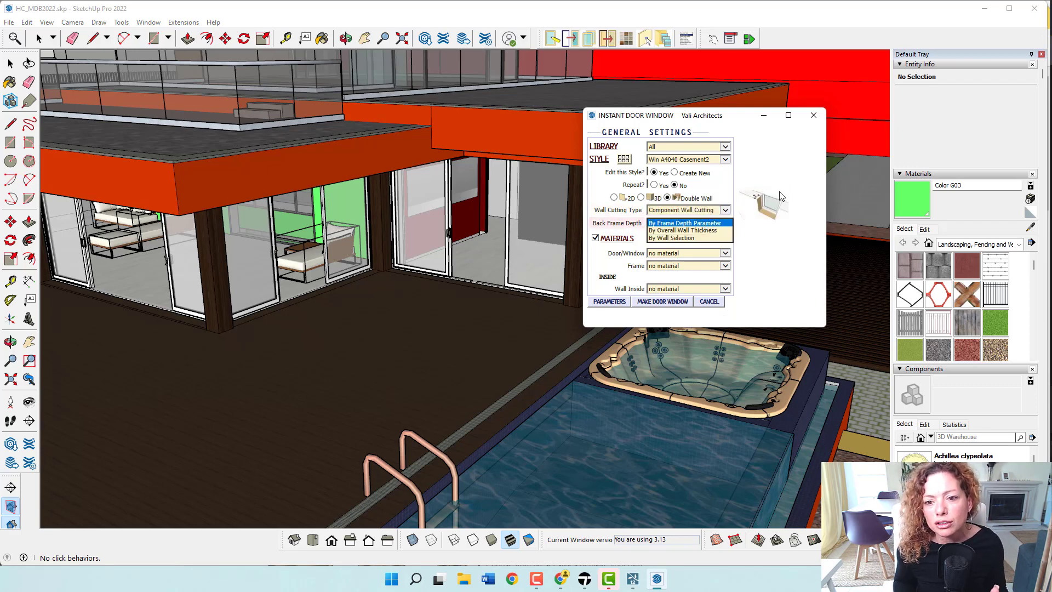
click(681, 229)
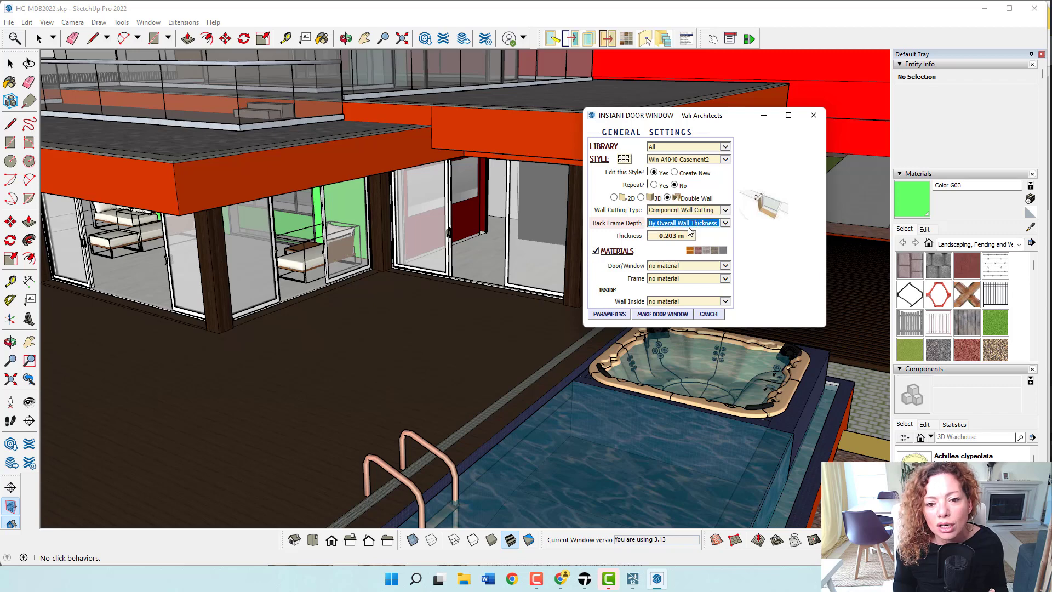
click(724, 223)
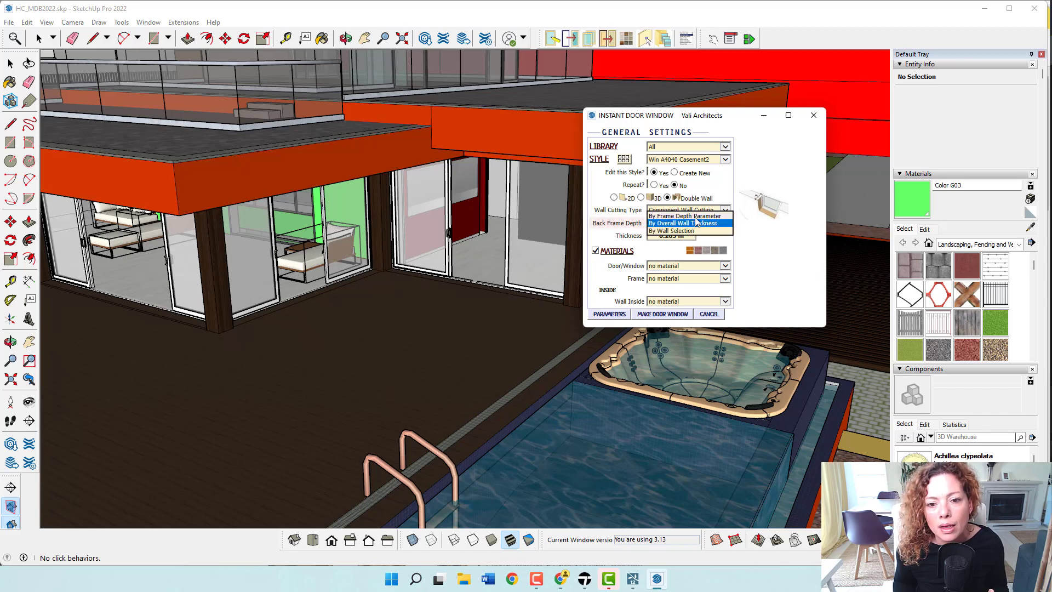
click(683, 215)
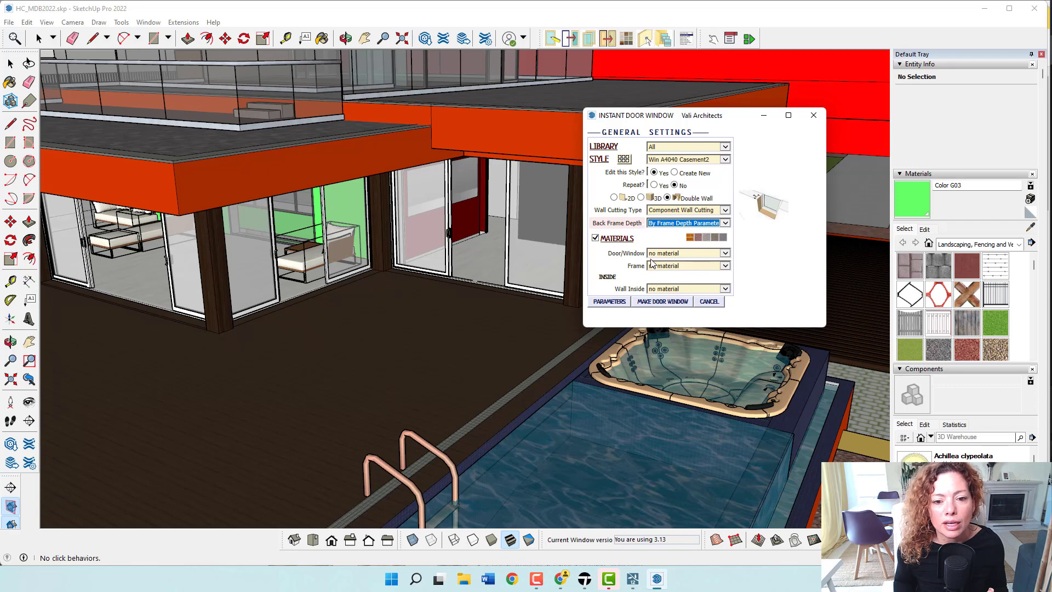
click(724, 253)
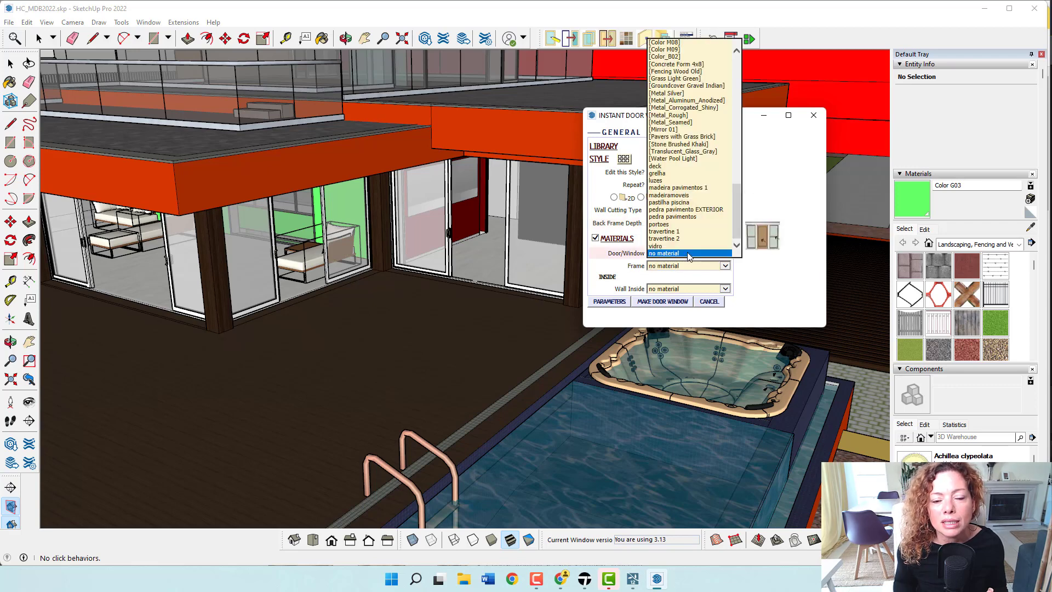
- Uncheck MATERIALS to hide the door/window, frame and wall material settings
scroll(up, 3)
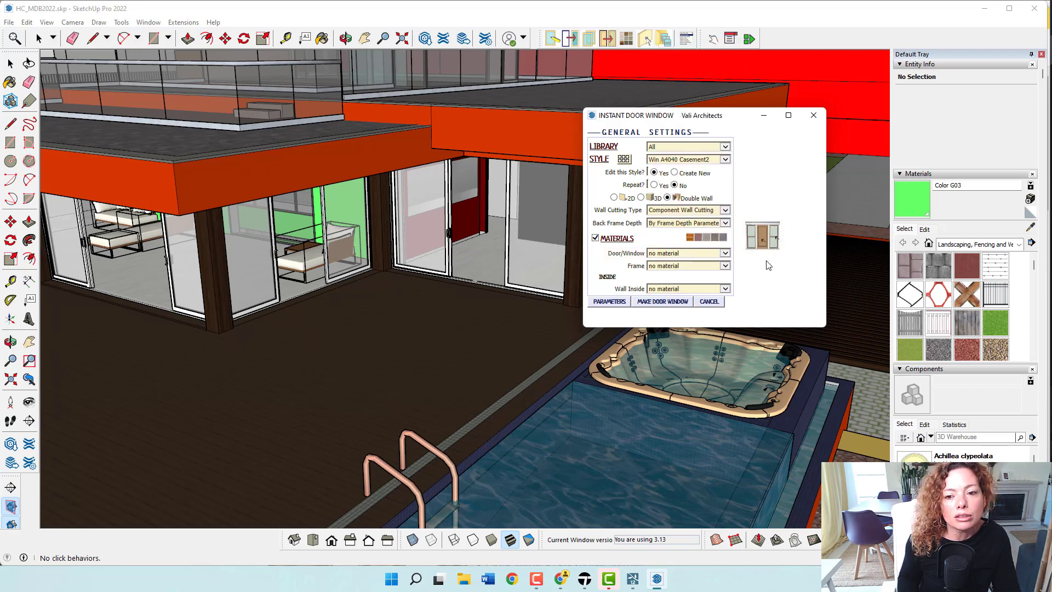
mouse_move(967, 320)
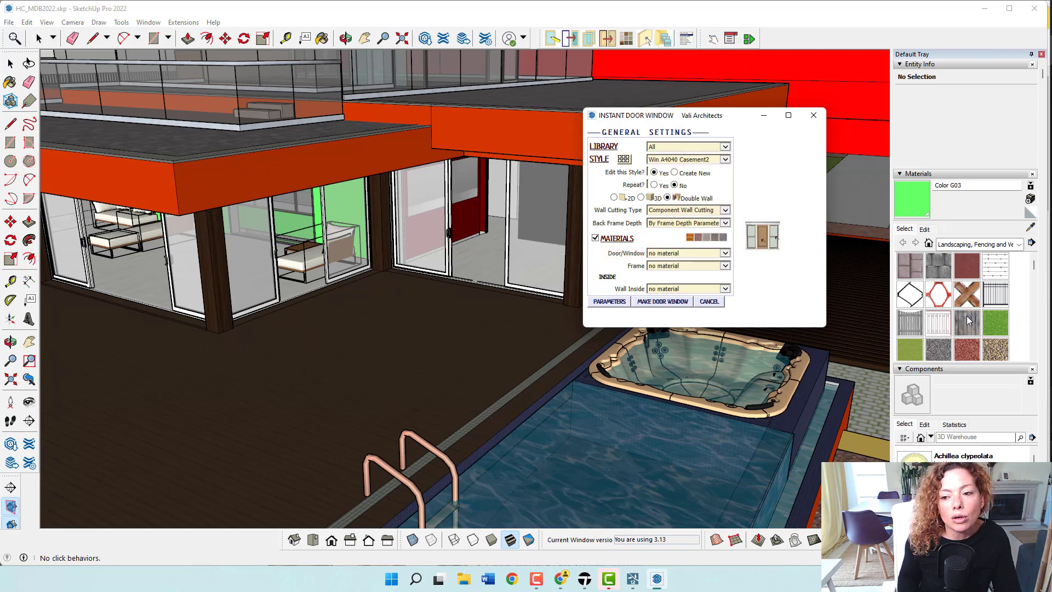
mouse_move(810, 327)
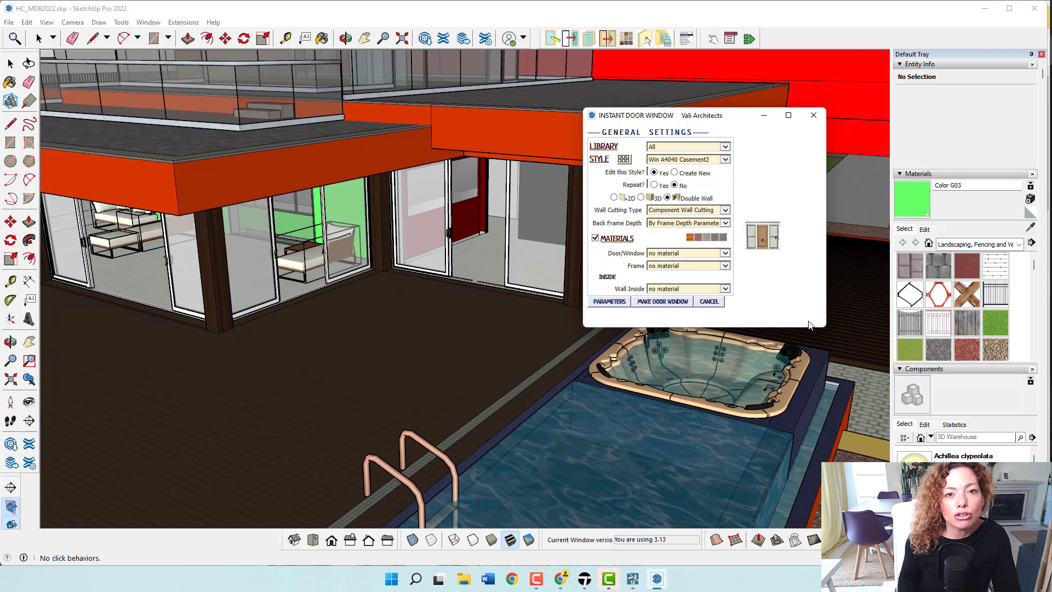
mouse_move(671, 262)
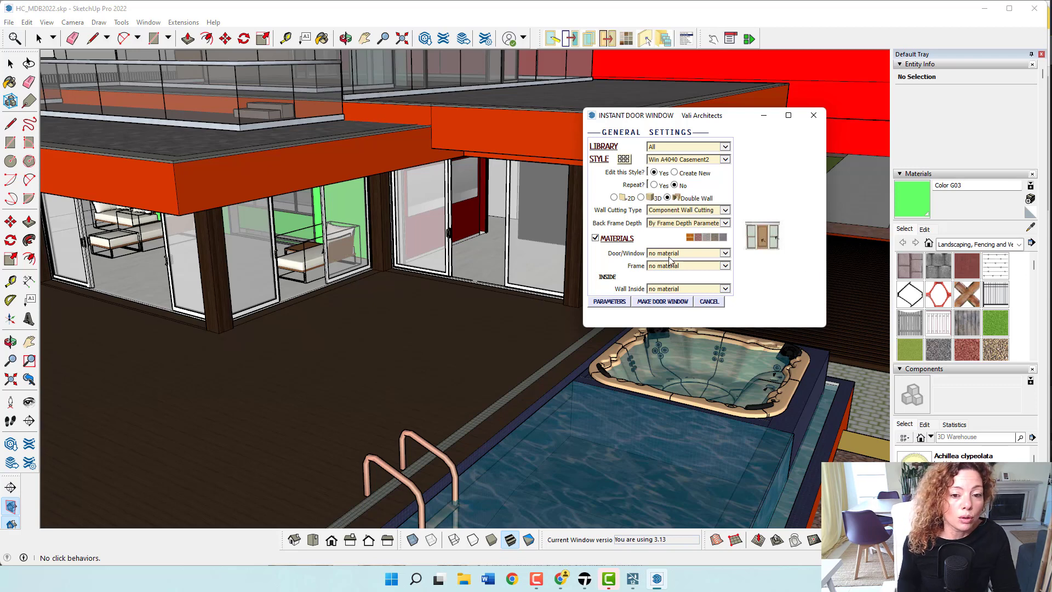
mouse_move(688, 255)
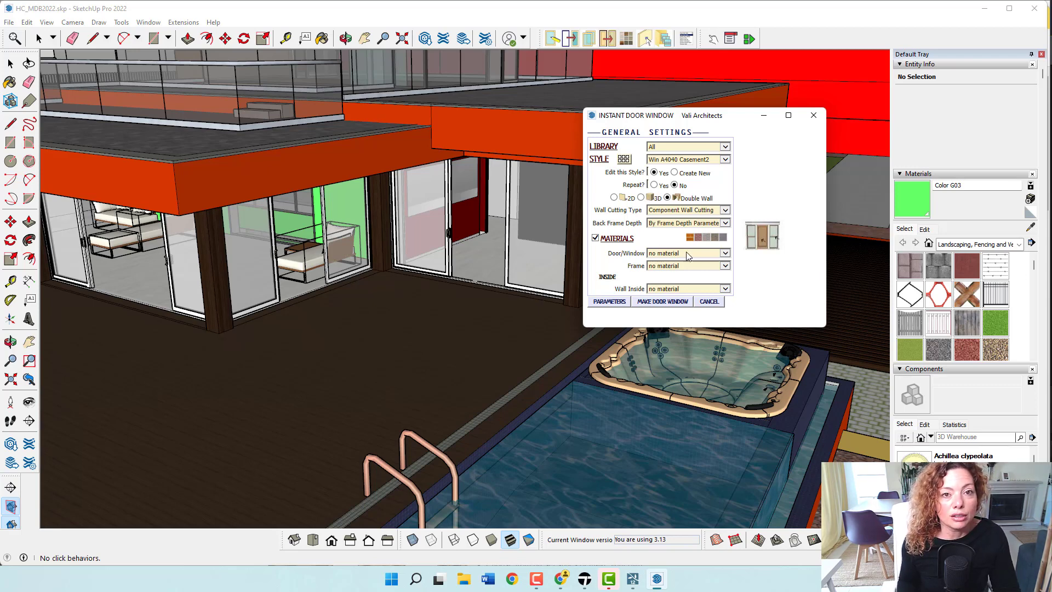
mouse_move(976, 261)
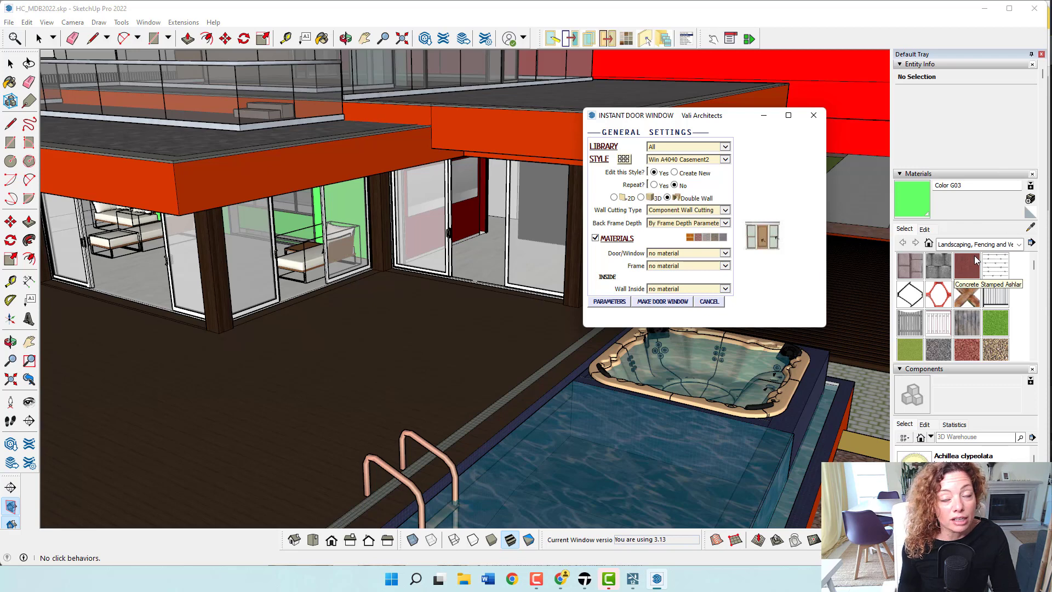
mouse_move(964, 245)
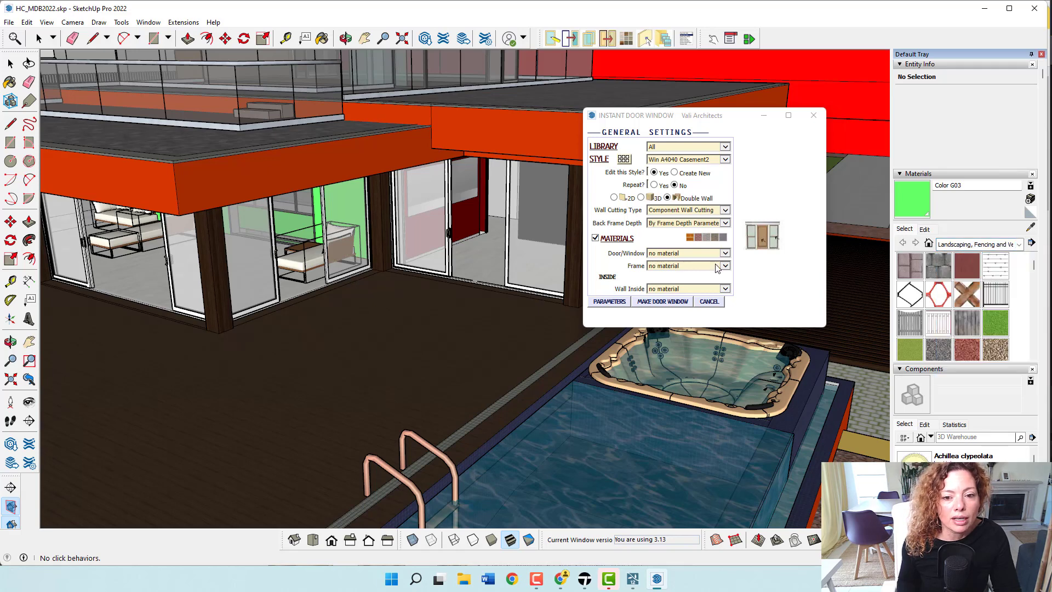
click(724, 253)
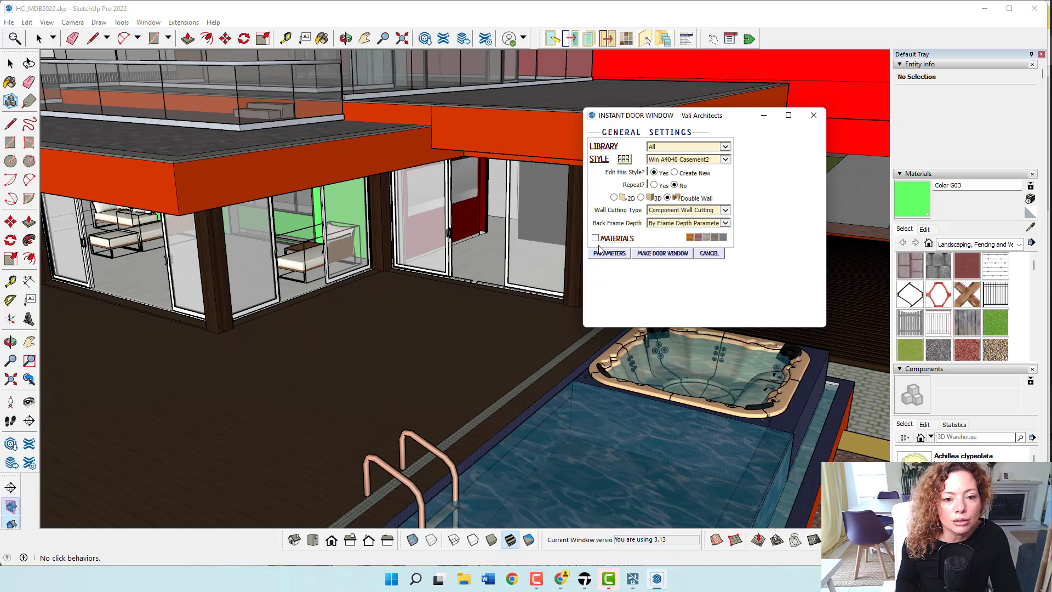
mouse_move(604, 271)
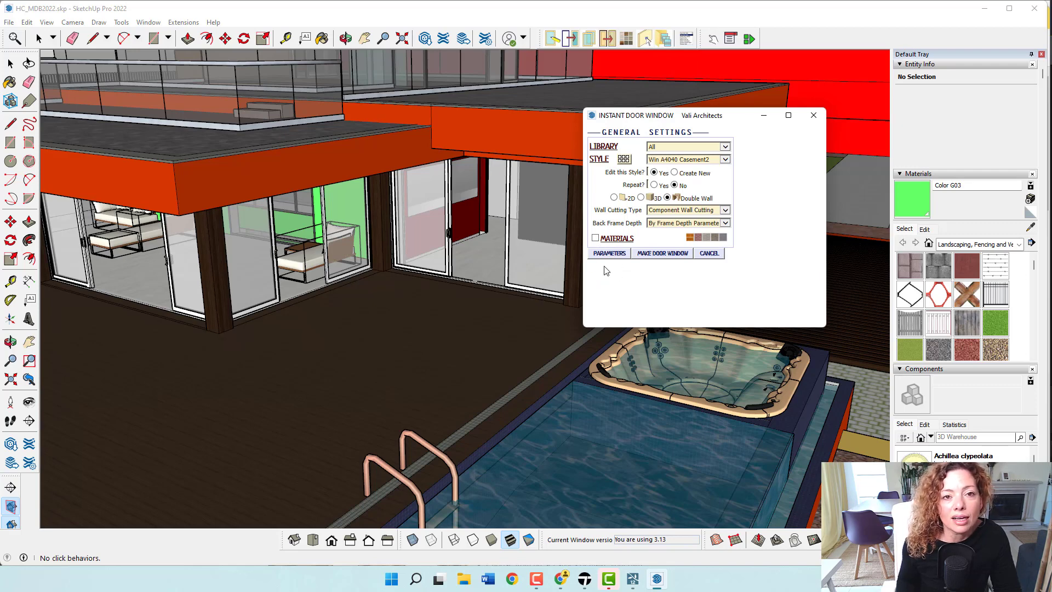
mouse_move(534, 370)
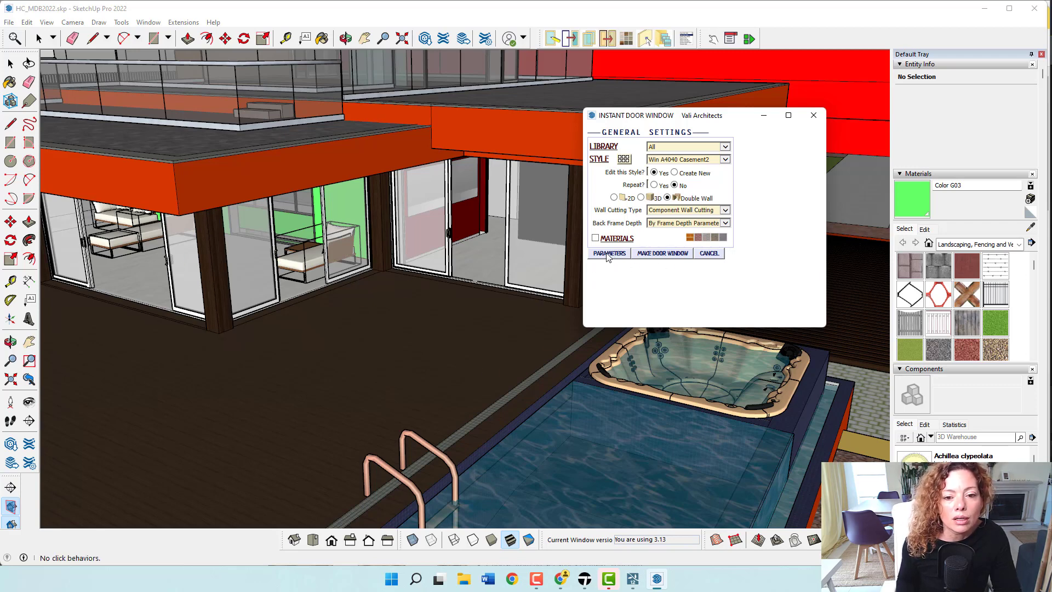
- Show the Casement 2 window's detailed parameters and dismiss the Window and Door Types gallery
click(608, 253)
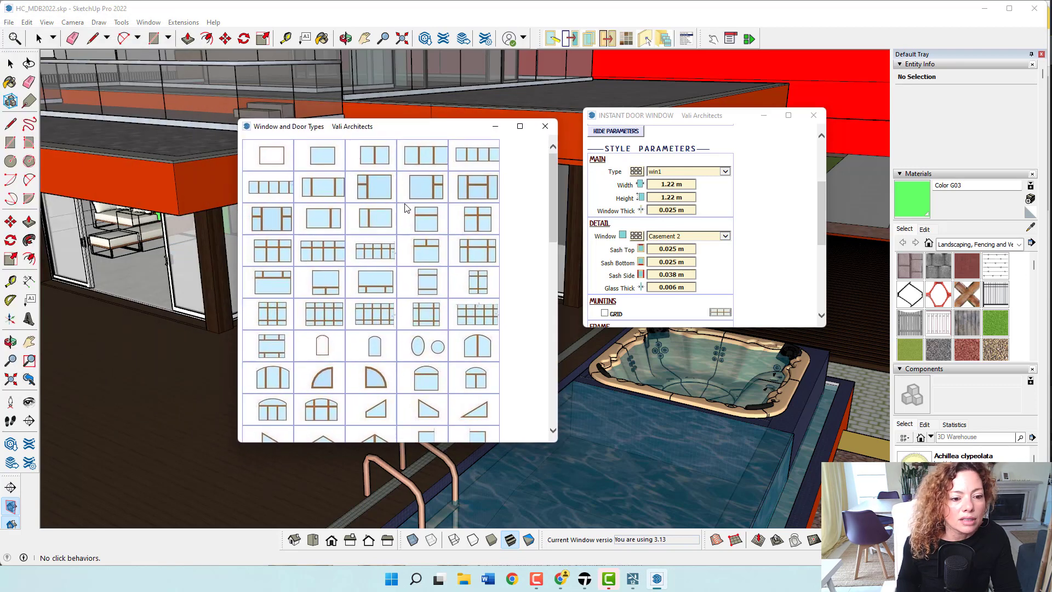
scroll(down, 3)
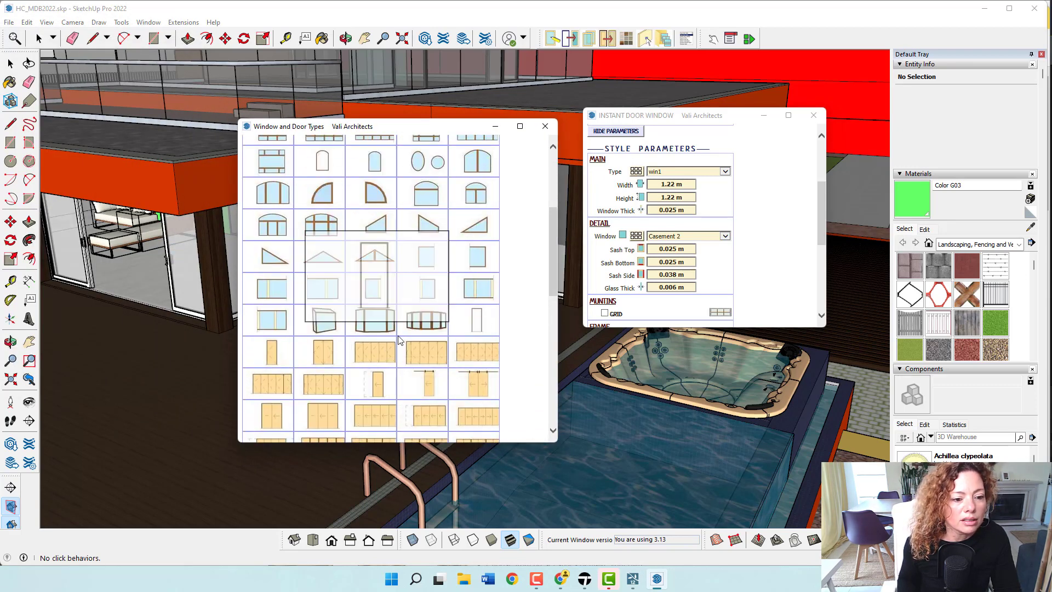
scroll(up, 3)
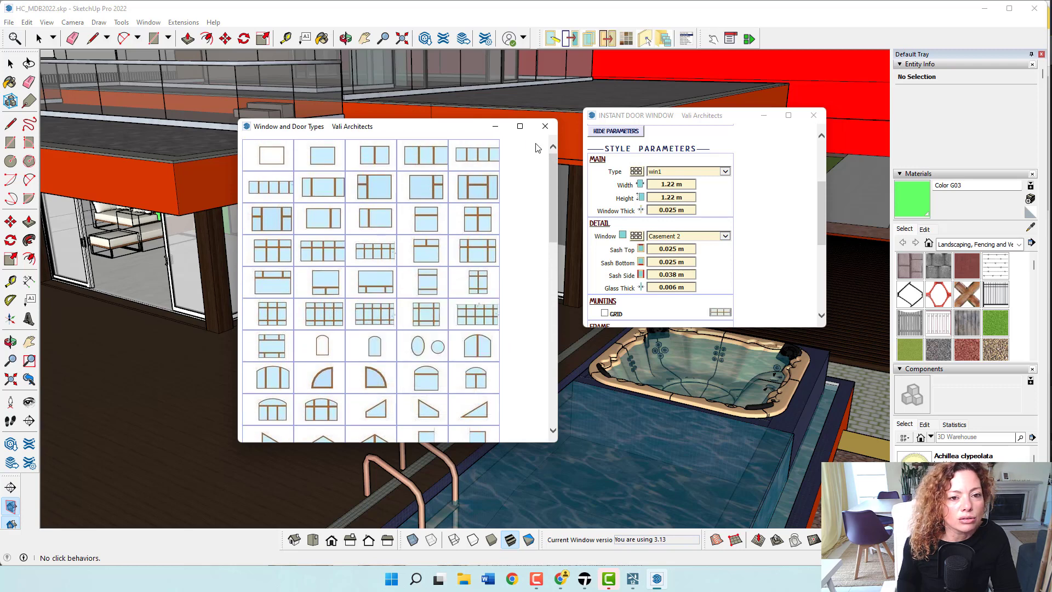
click(544, 126)
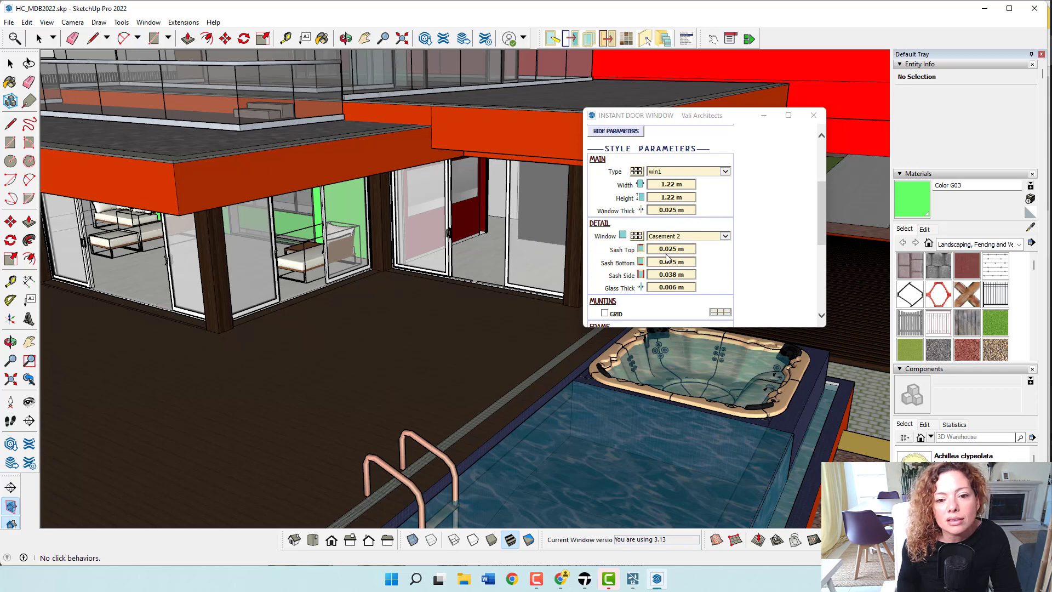
- Reach the FRAME section and bring up the Surround Options catalogue of frame shapes
scroll(down, 3)
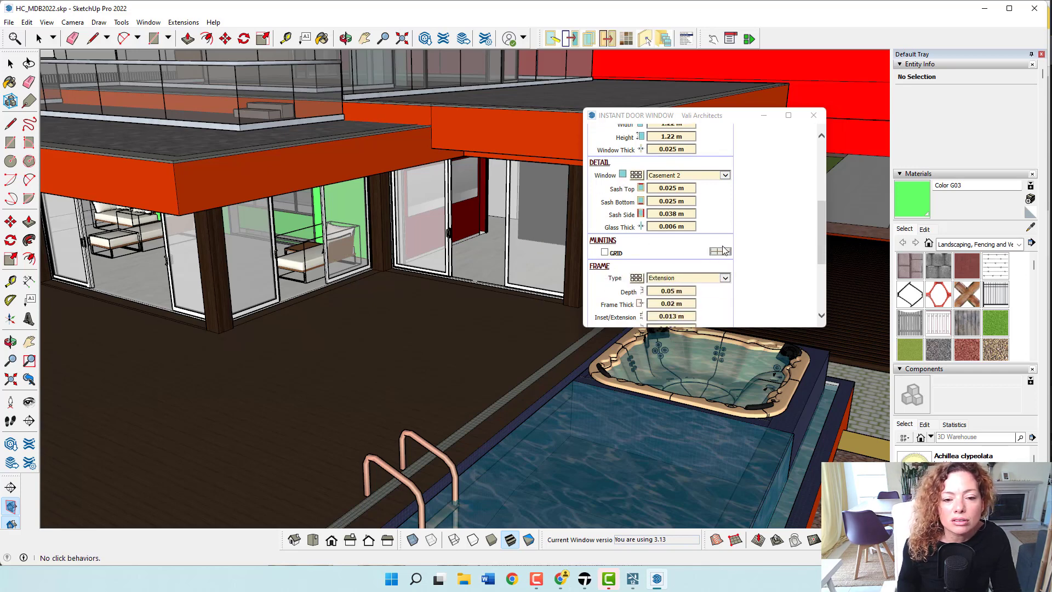
mouse_move(753, 248)
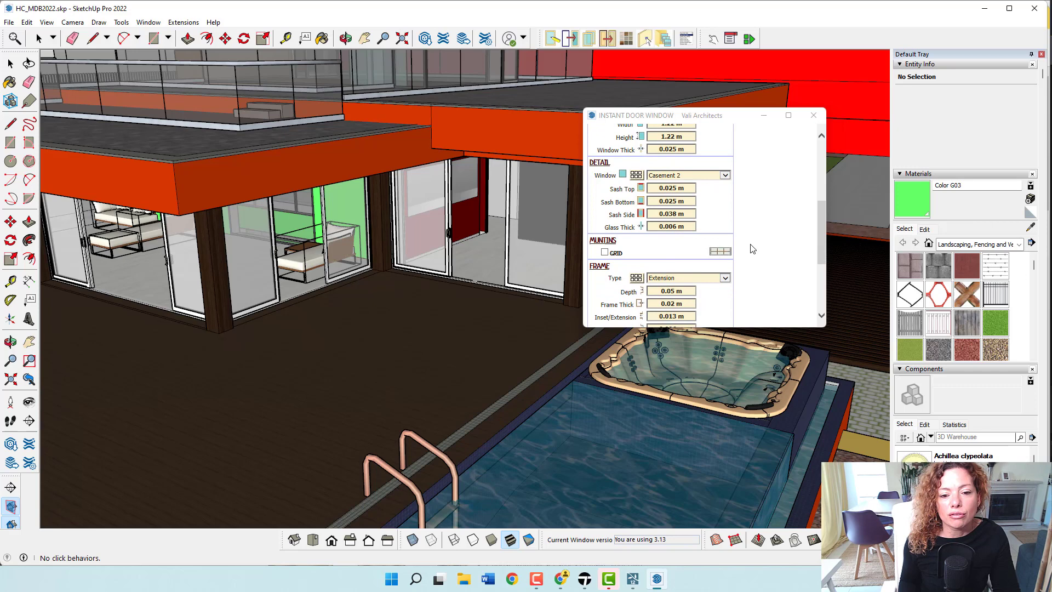
scroll(down, 3)
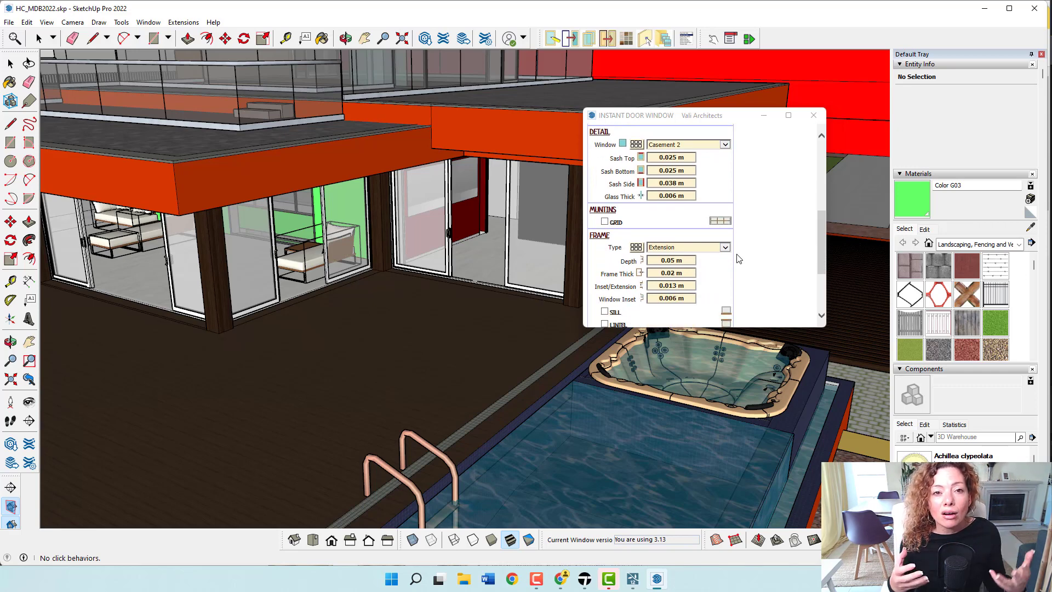
scroll(down, 3)
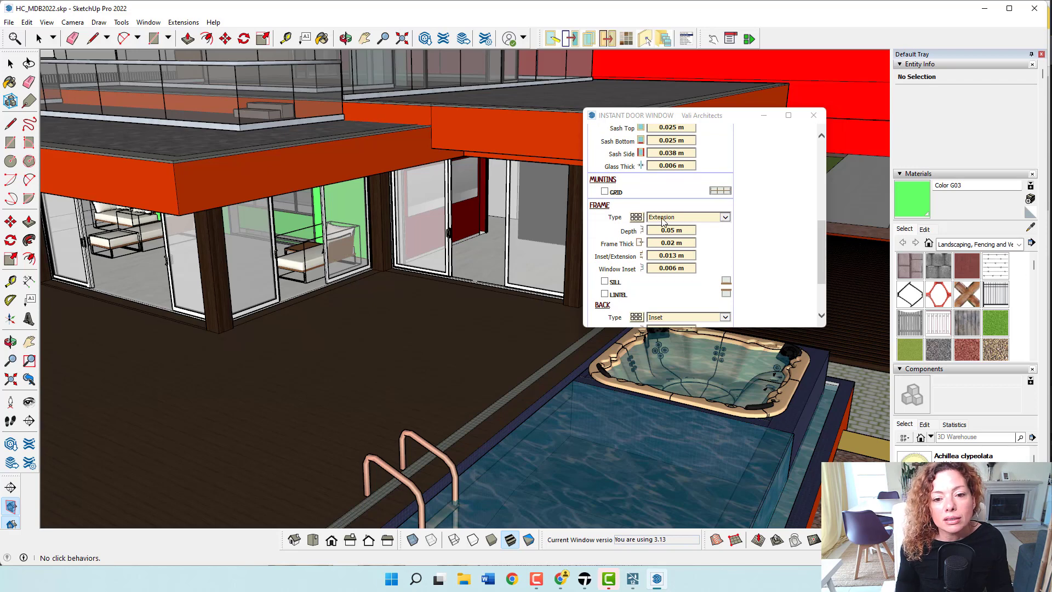
click(636, 217)
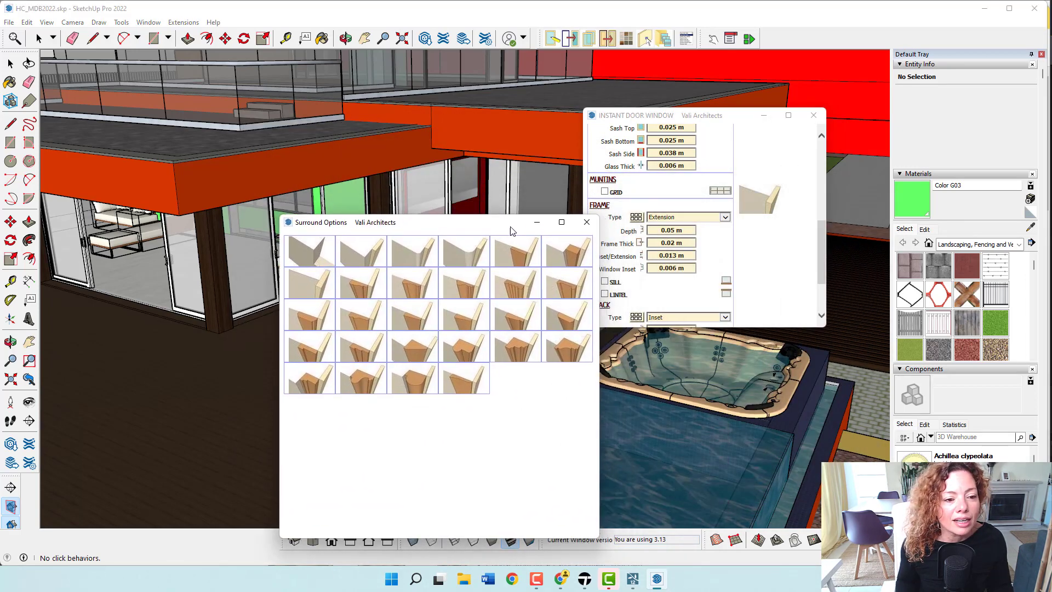
mouse_move(516, 282)
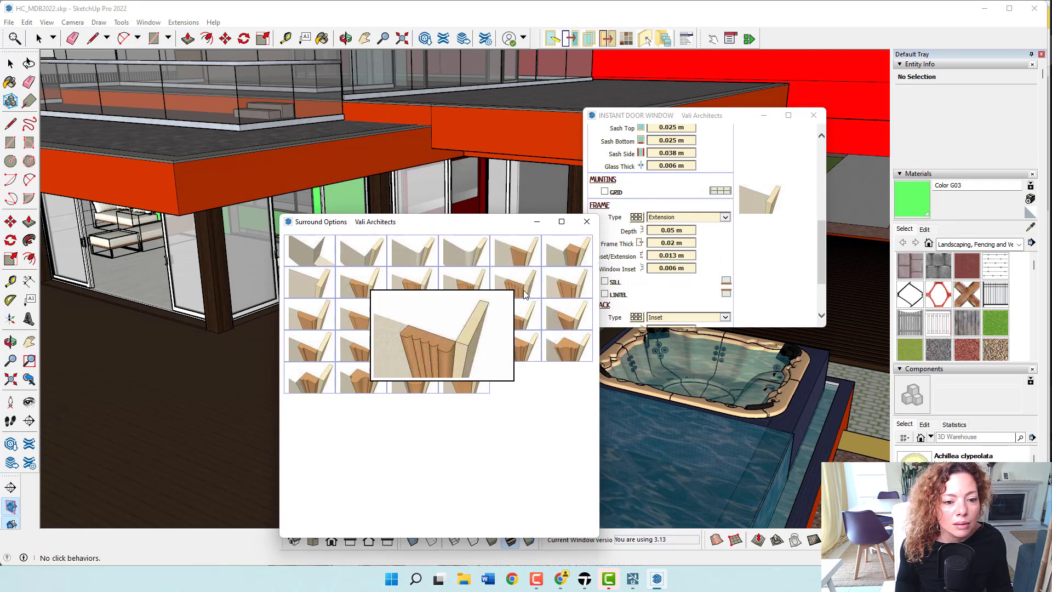
mouse_move(347, 300)
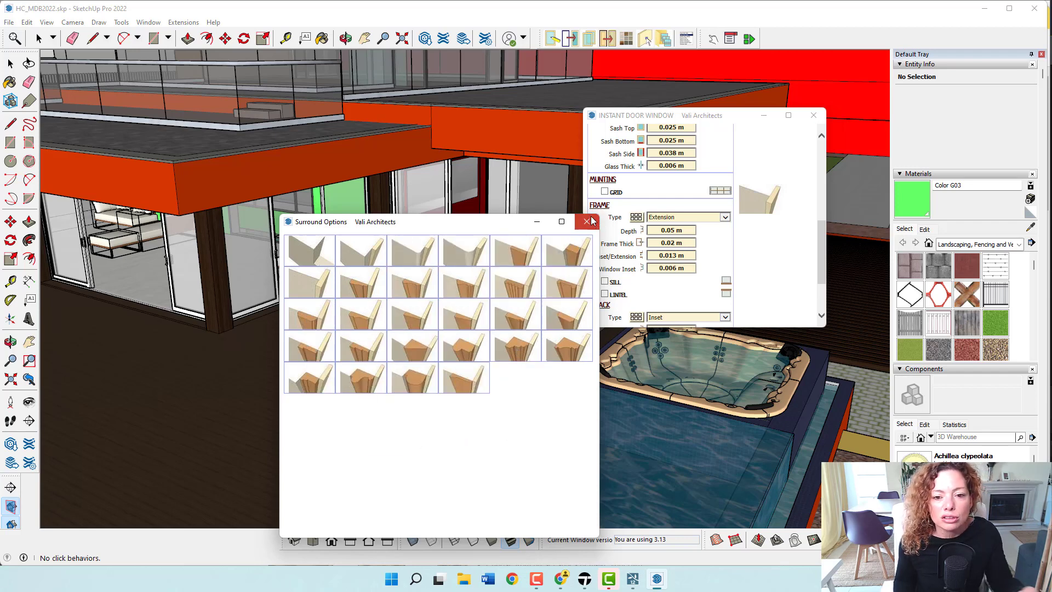
- Dismiss the Surround Options catalogue and review the FRAME and BACK parameters
click(588, 221)
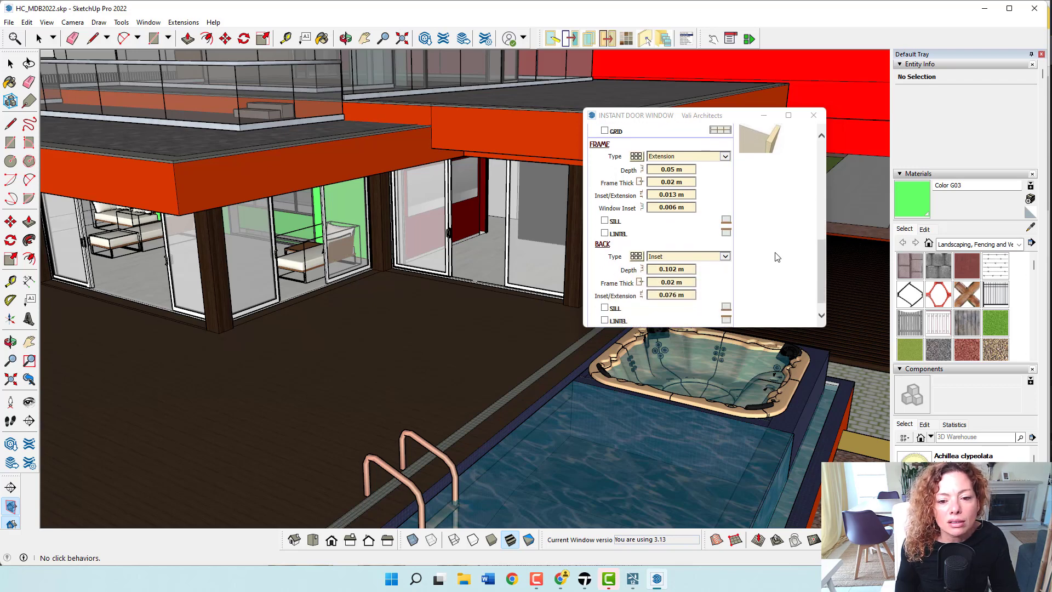
scroll(up, 3)
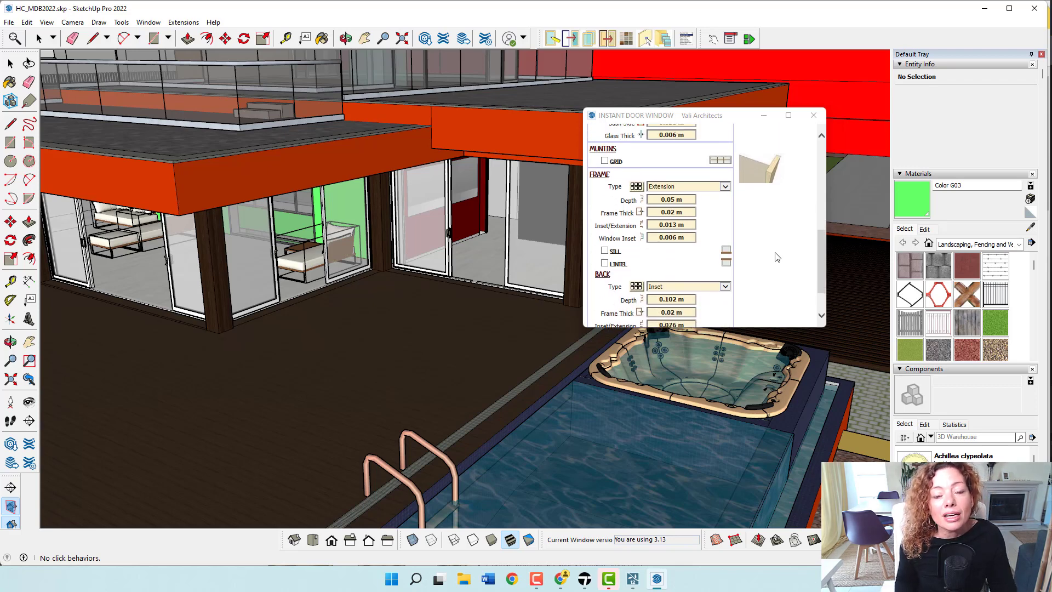
scroll(up, 3)
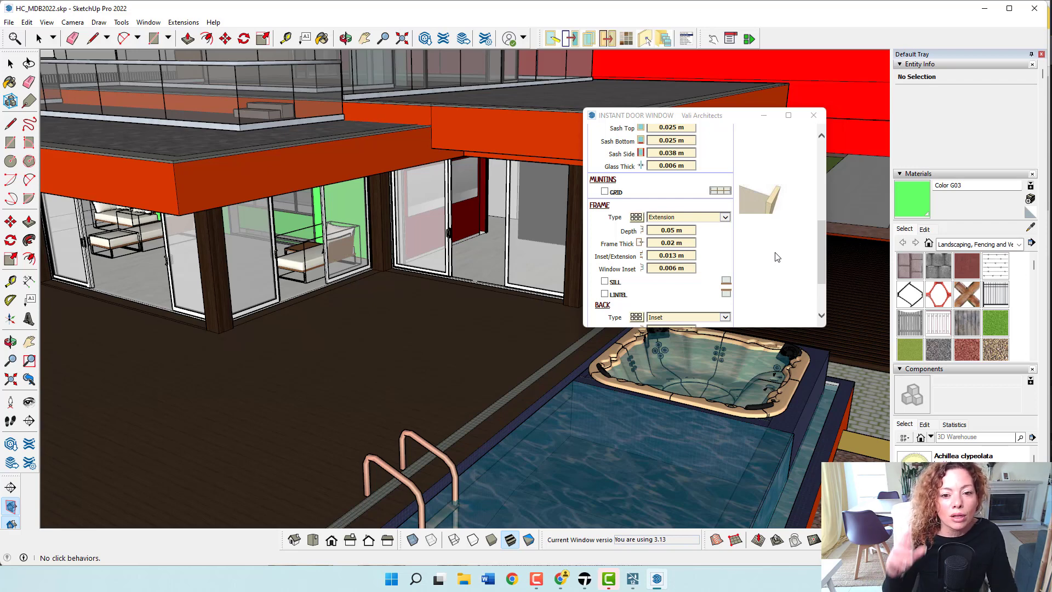
mouse_move(777, 253)
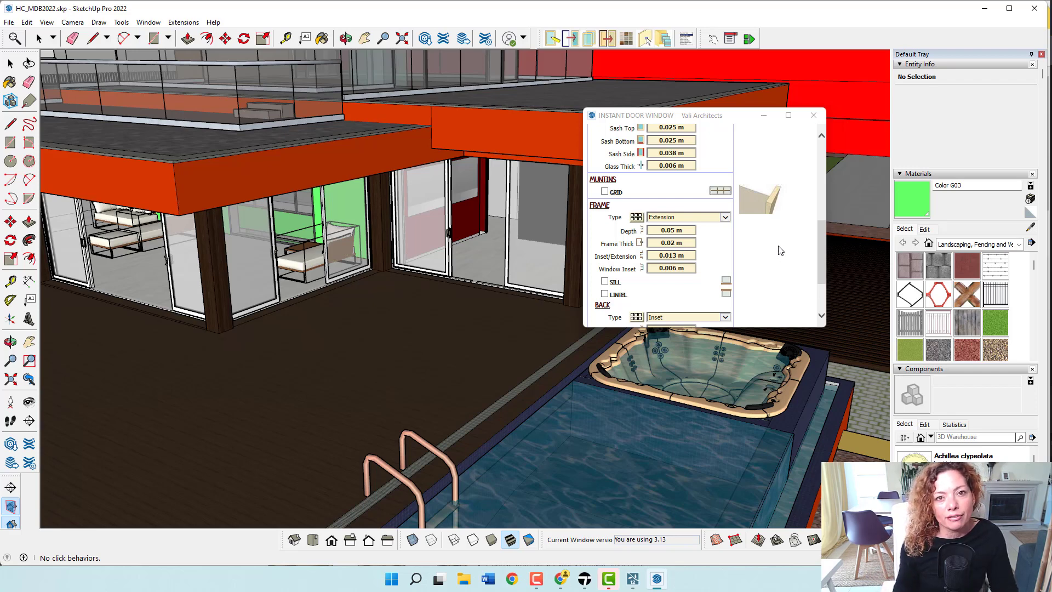
mouse_move(731, 302)
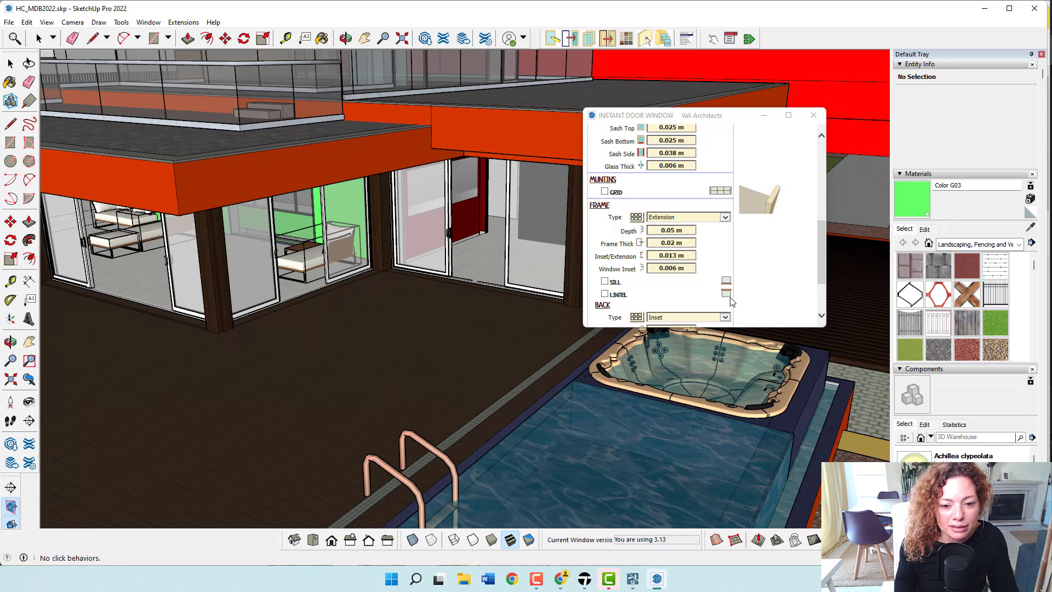
scroll(down, 3)
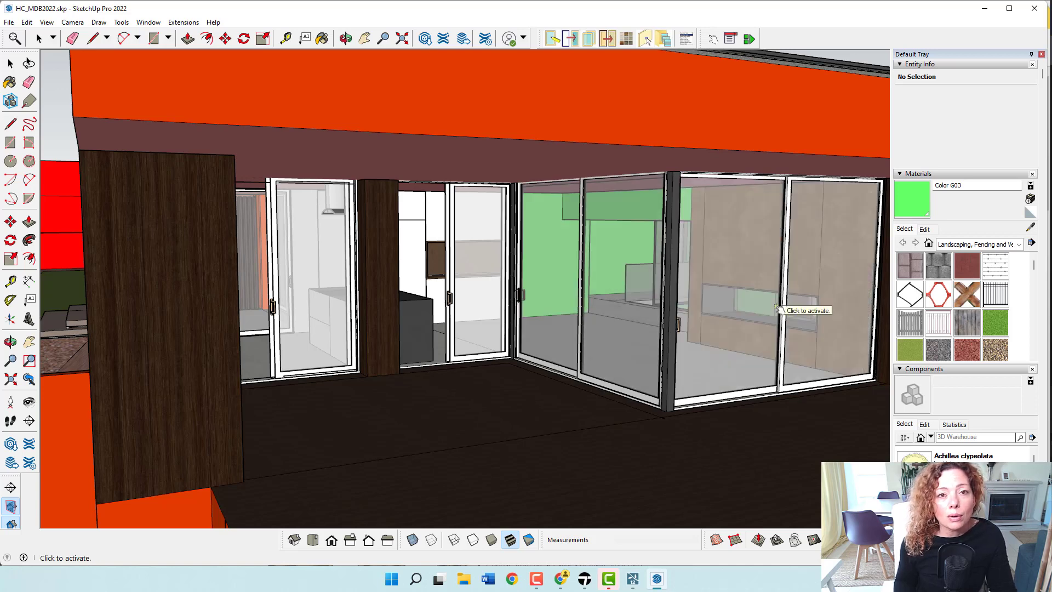
mouse_move(271, 306)
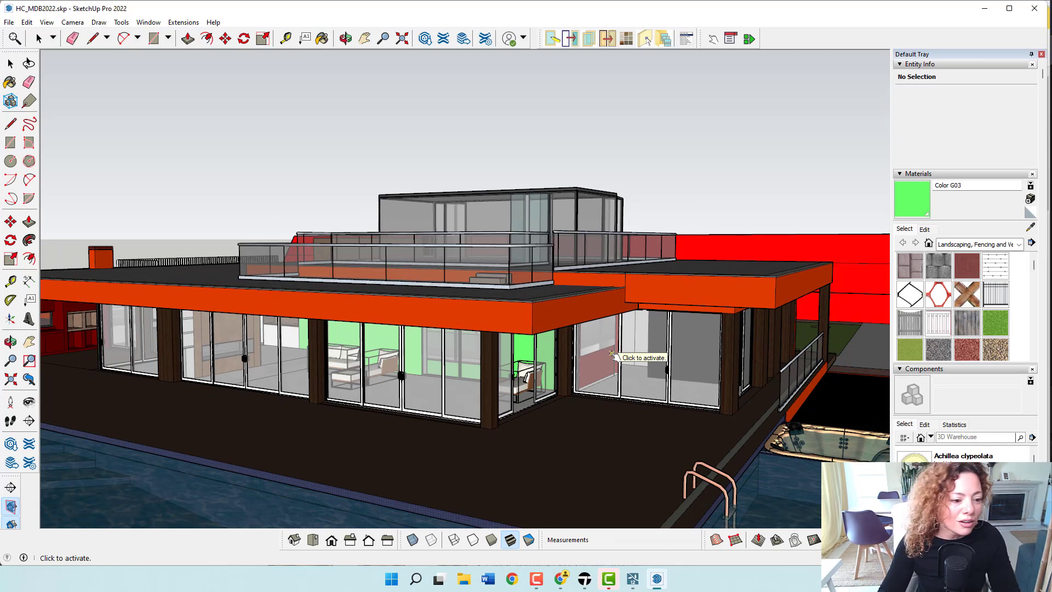
mouse_move(610, 354)
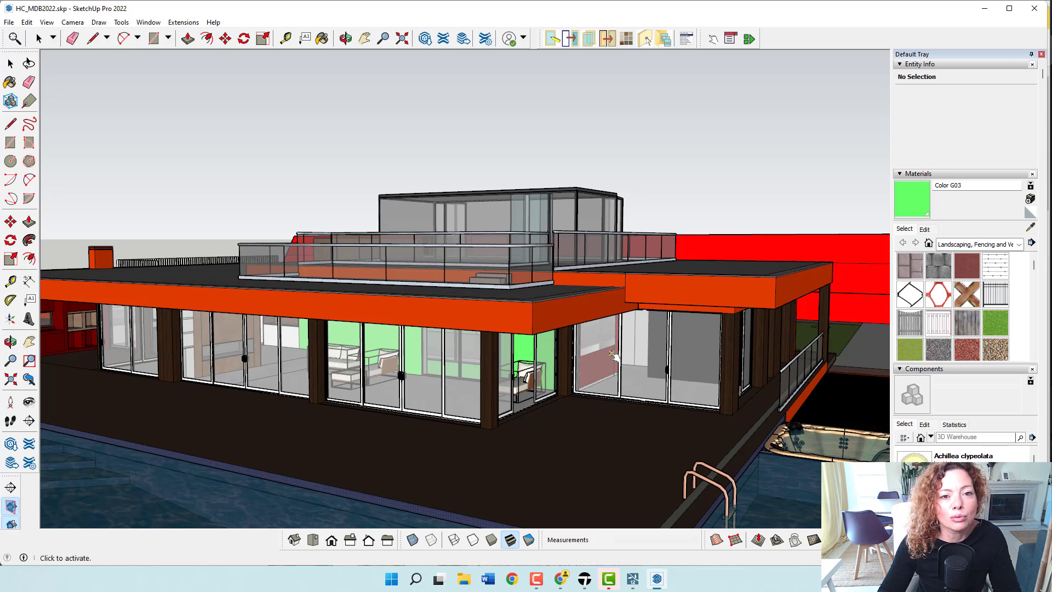